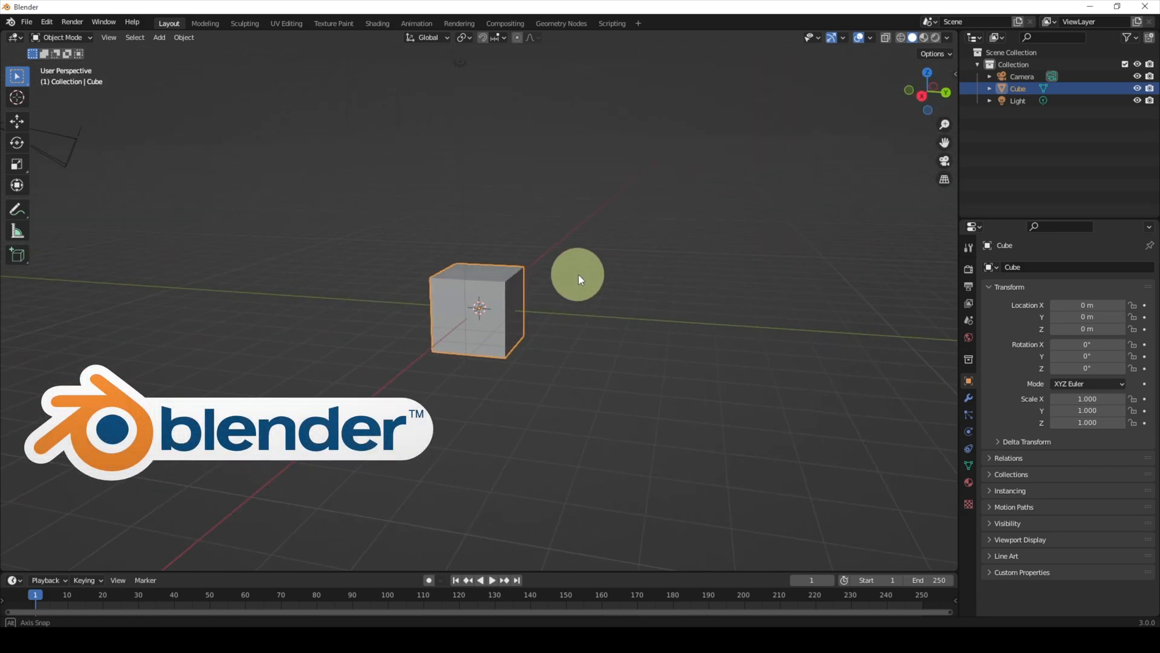
Split the 3D viewport and bring up the editor type list for the new area
left_click_drag(582, 279, 559, 378)
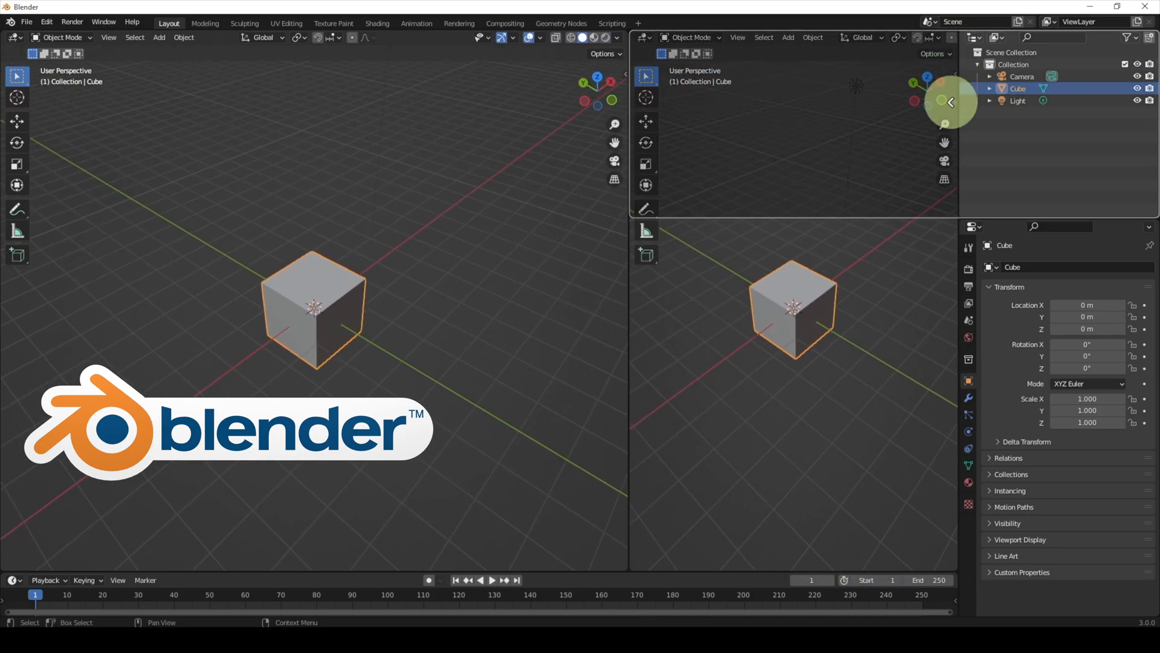
left_click(643, 38)
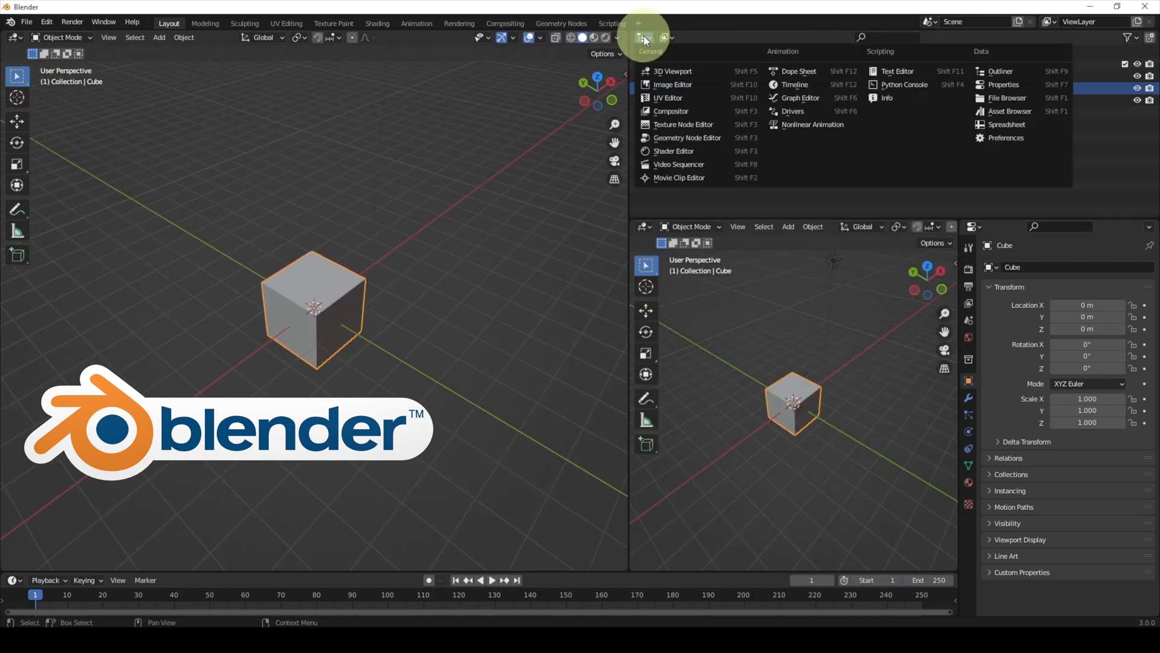
mouse_move(688, 84)
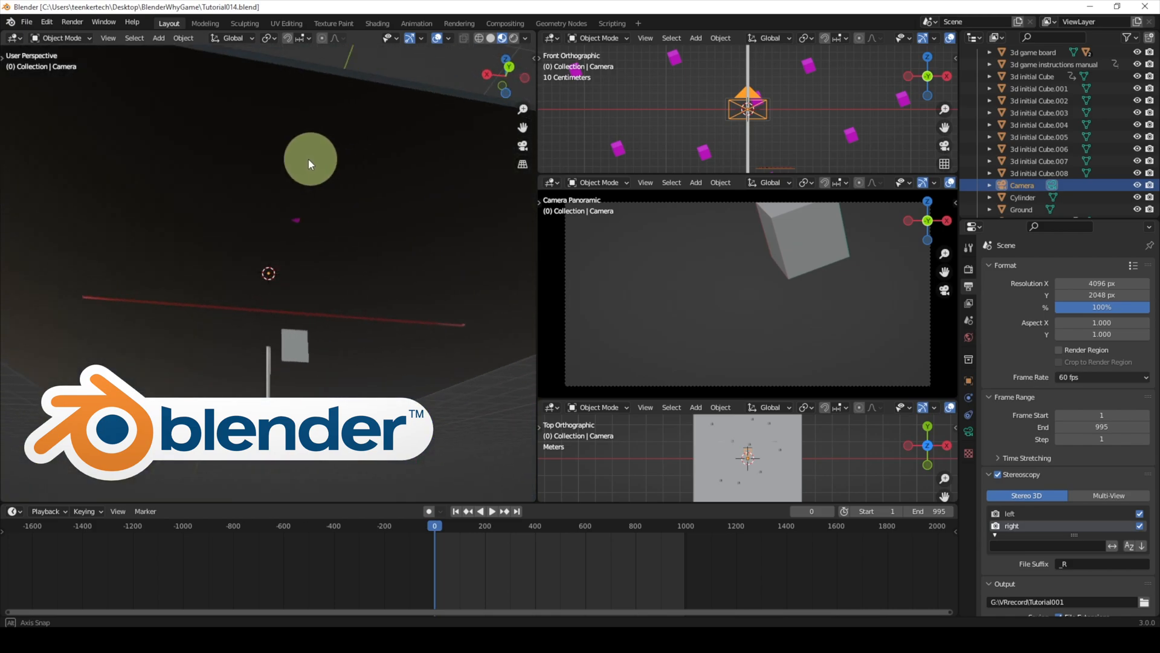
Orbit the perspective view and set the panoramic camera viewport to Rendered shading
left_click_drag(309, 163, 334, 327)
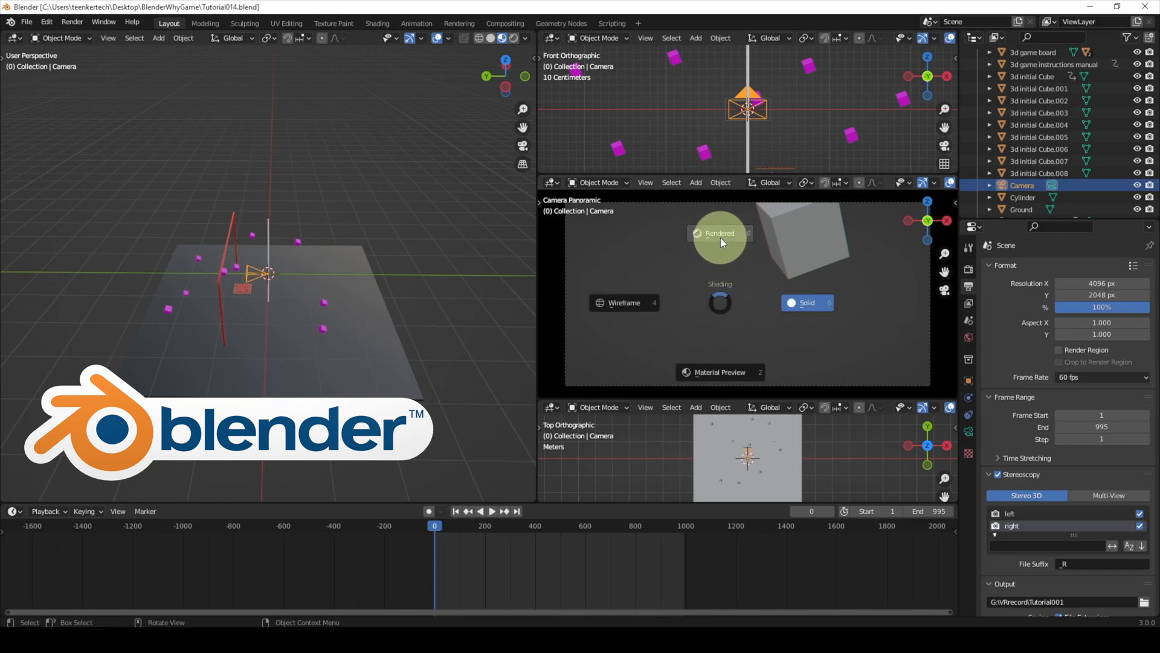
mouse_move(722, 236)
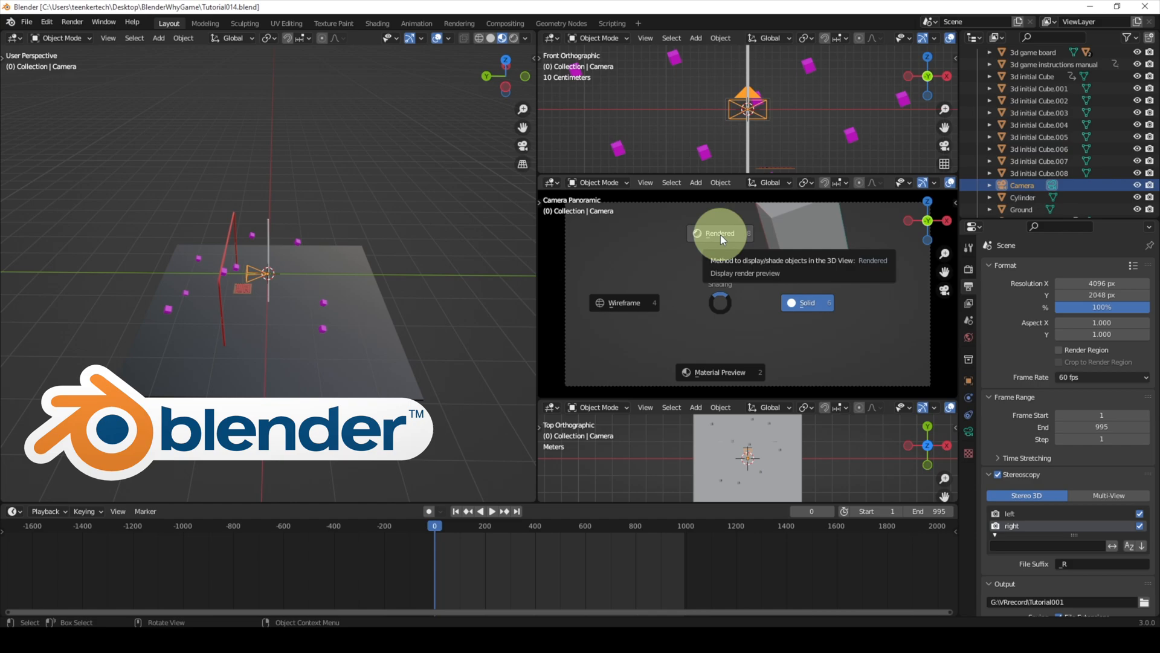
left_click(720, 234)
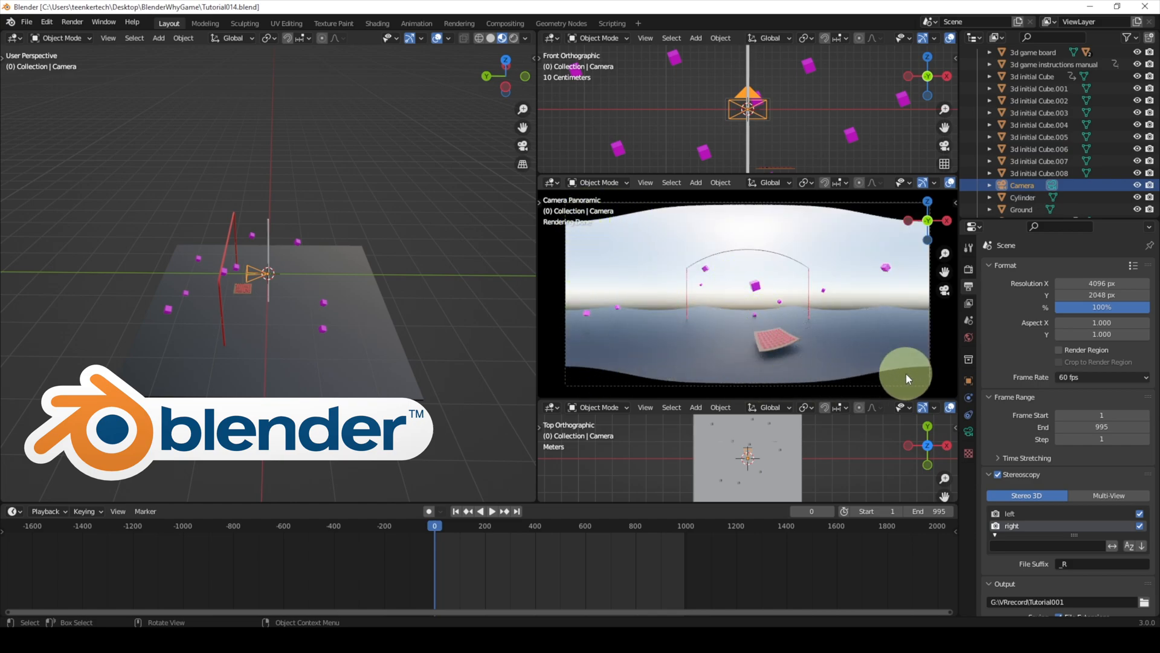
mouse_move(580, 387)
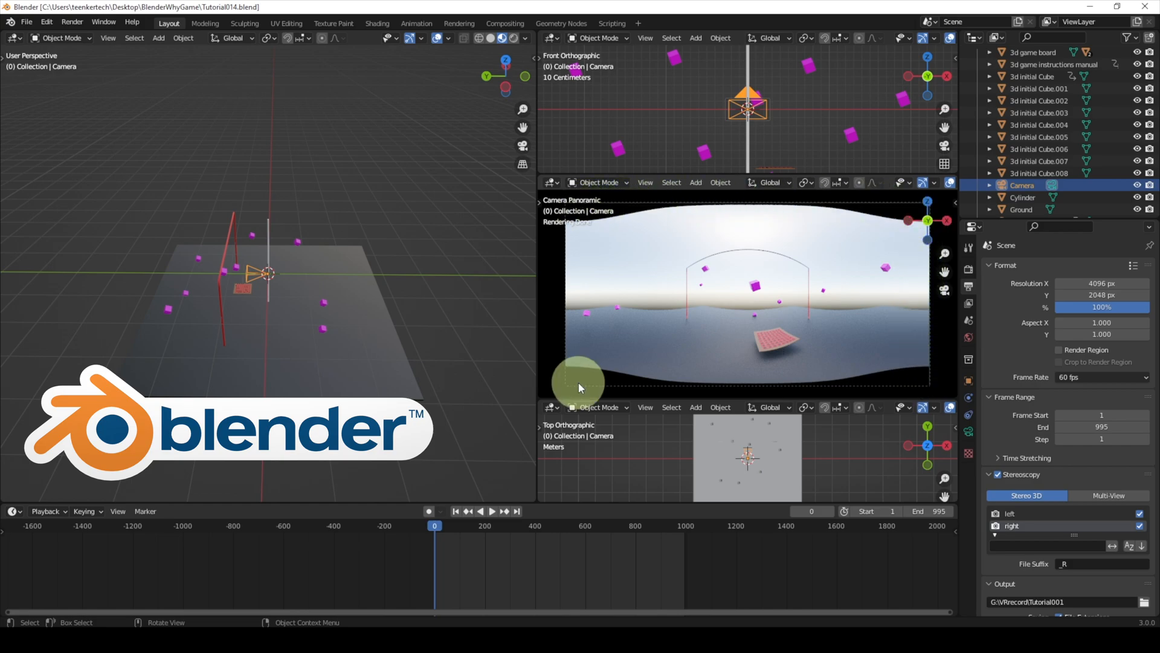
mouse_move(917, 370)
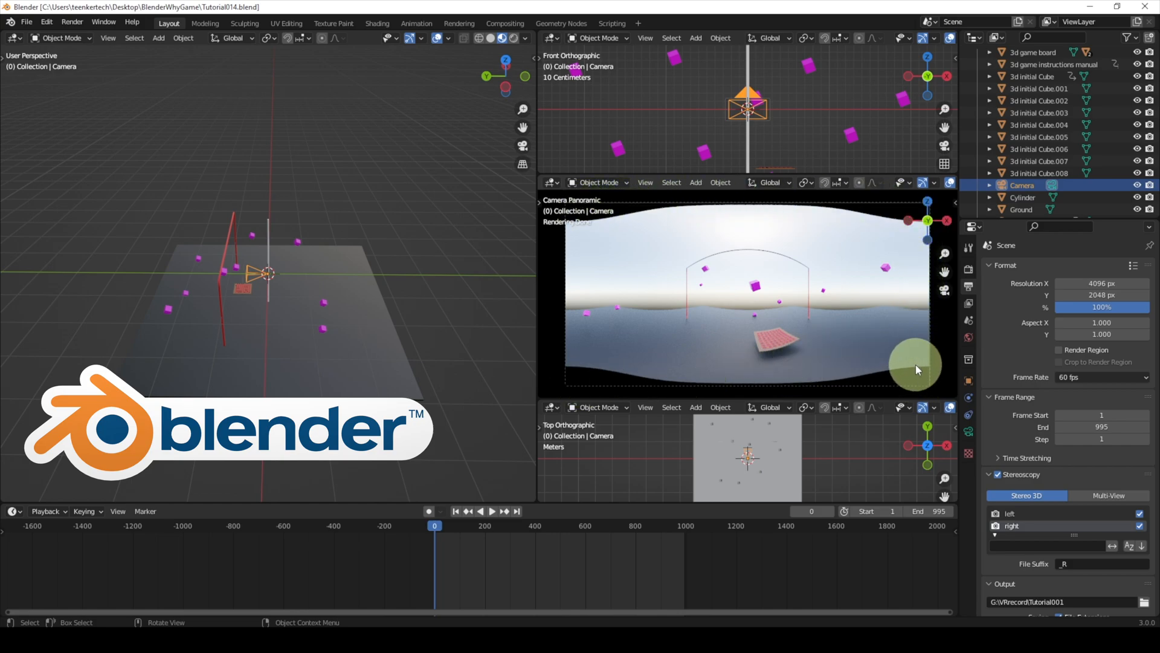
mouse_move(663, 216)
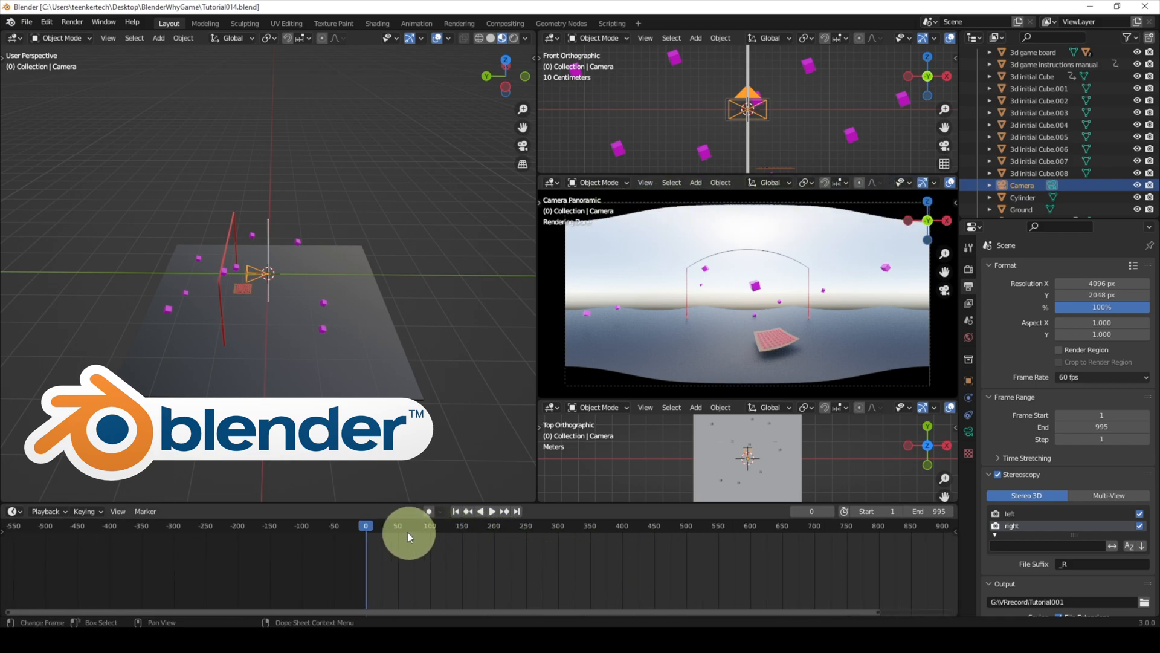
left_click(493, 510)
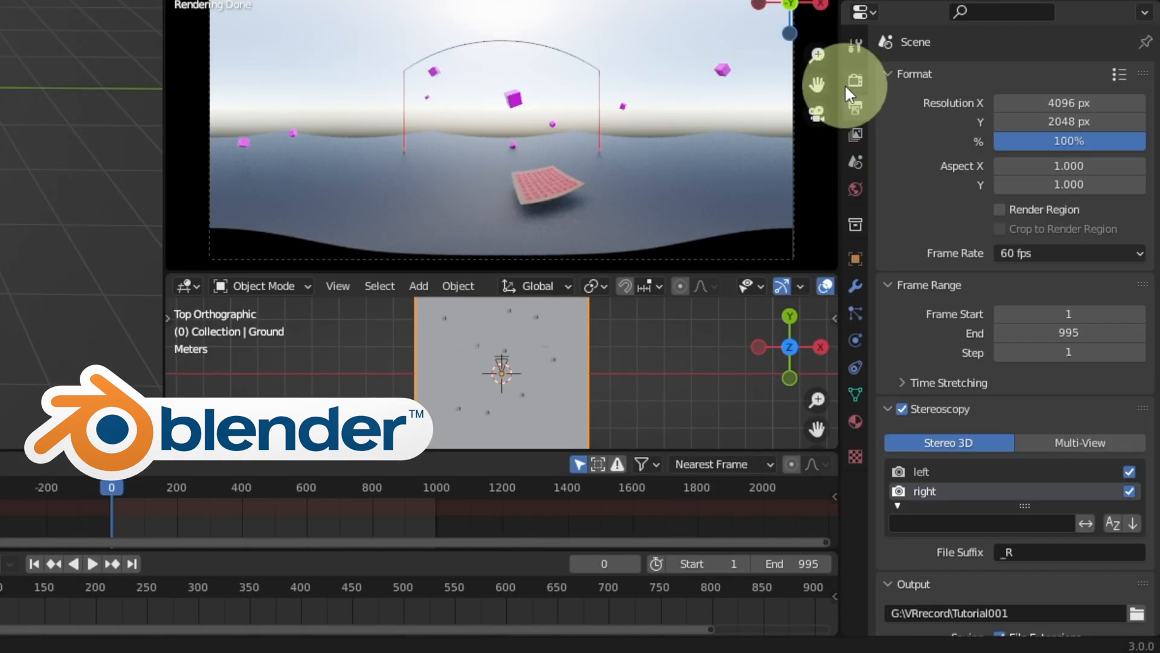
Show the Render Properties and try Eevee as the render engine before returning to Cycles
left_click(855, 80)
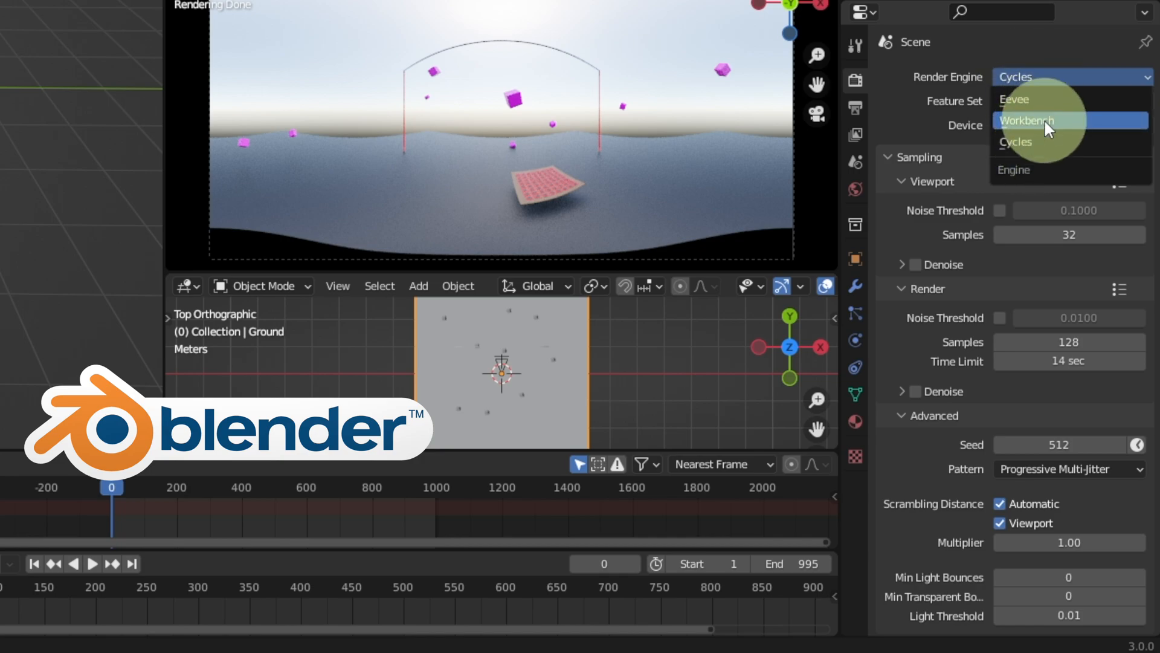
mouse_move(1032, 108)
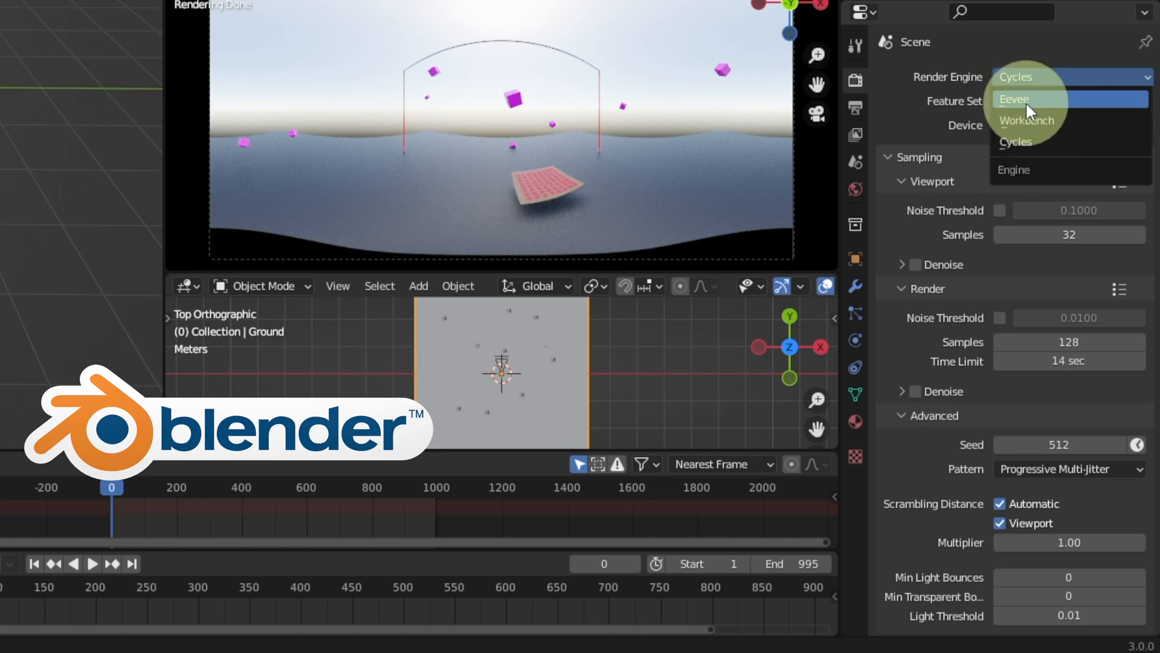
left_click(1015, 99)
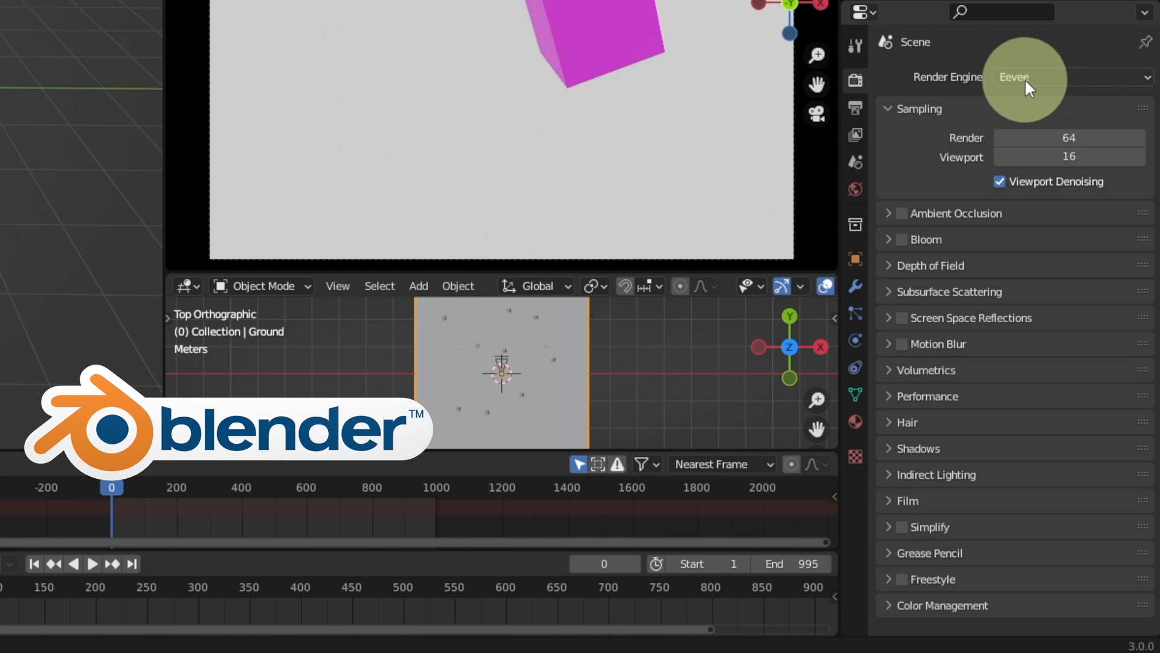
mouse_move(1029, 85)
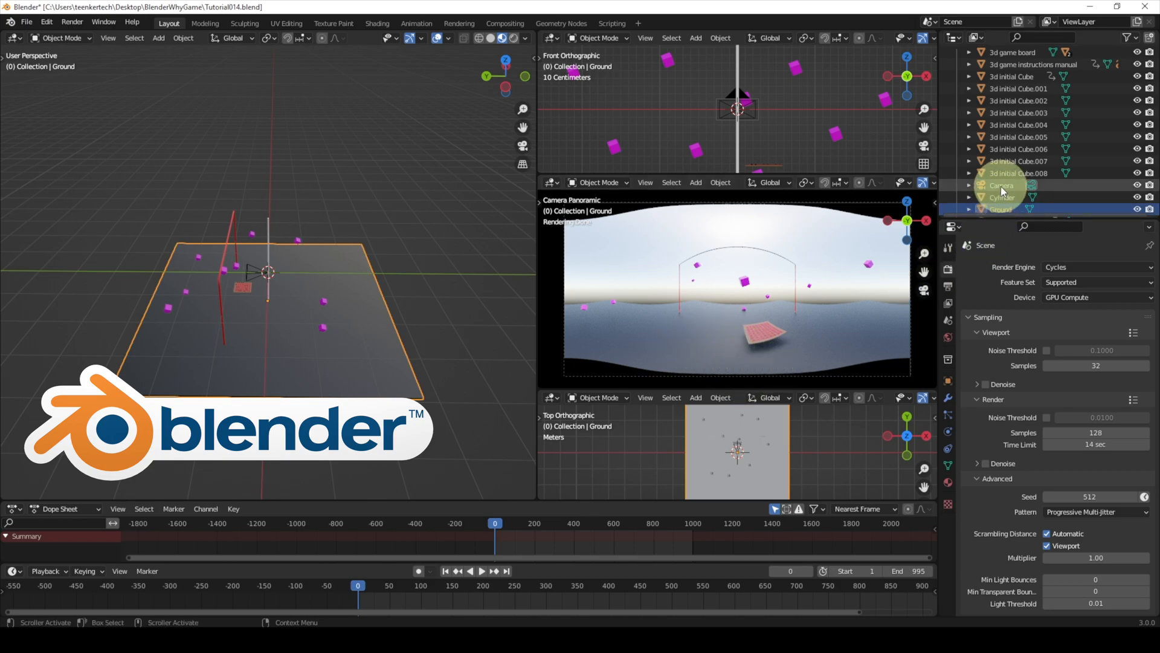
Select the Camera and review its lens: Panoramic, Equirectangular, Off-Axis stereoscopy
left_click(1003, 186)
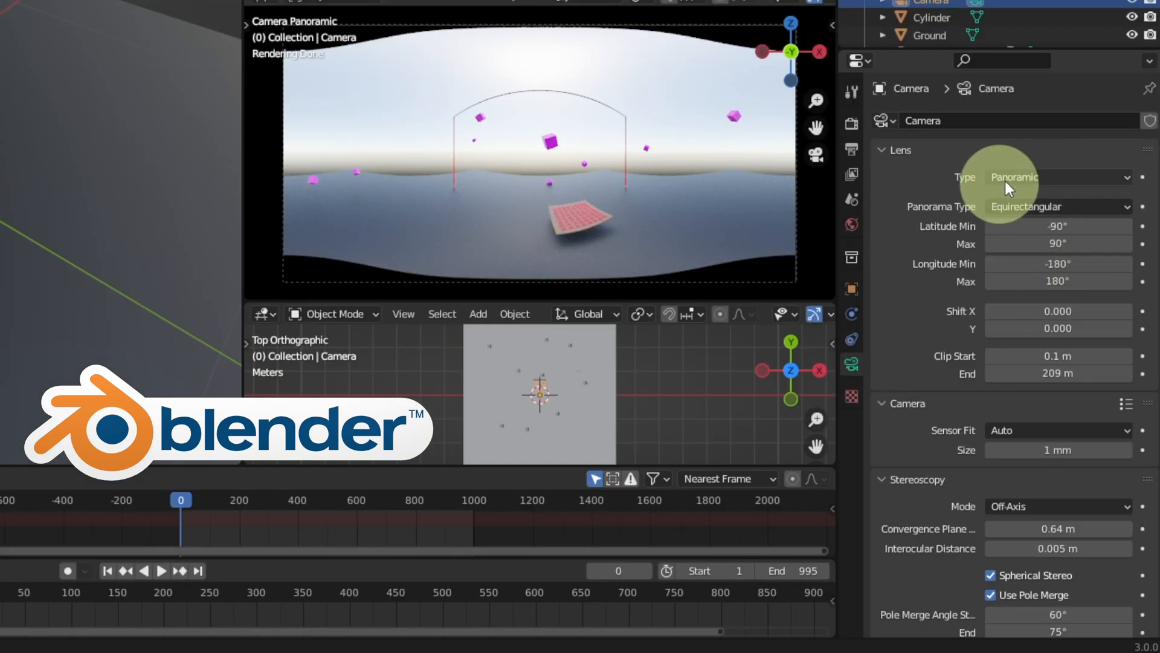
mouse_move(1020, 214)
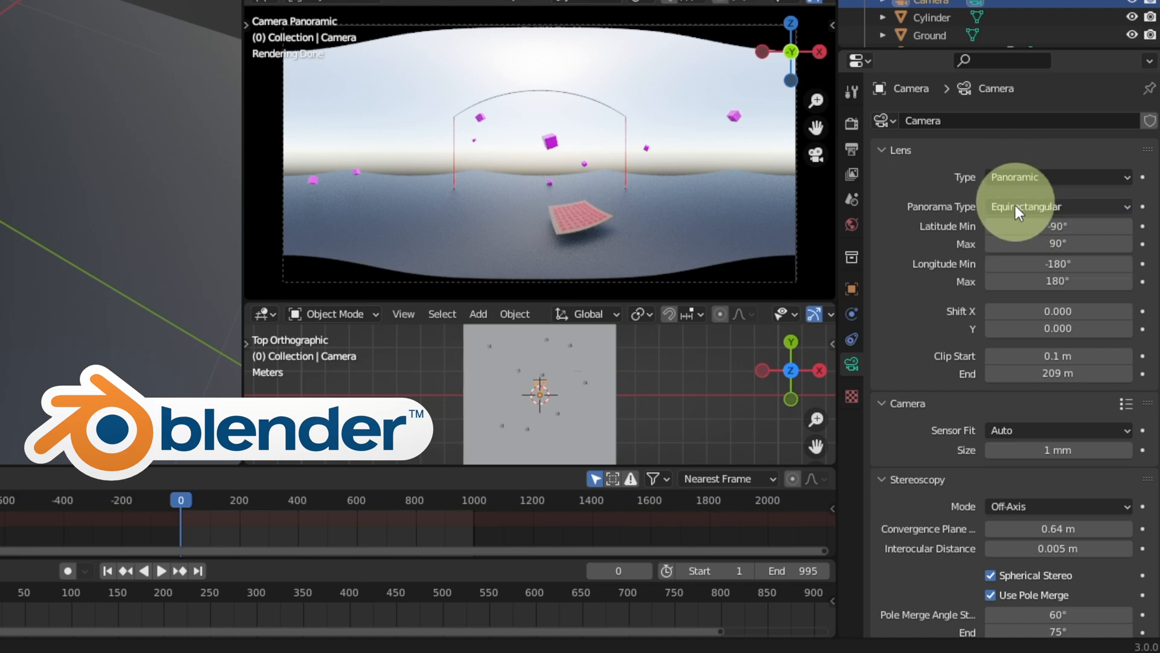
left_click(1059, 206)
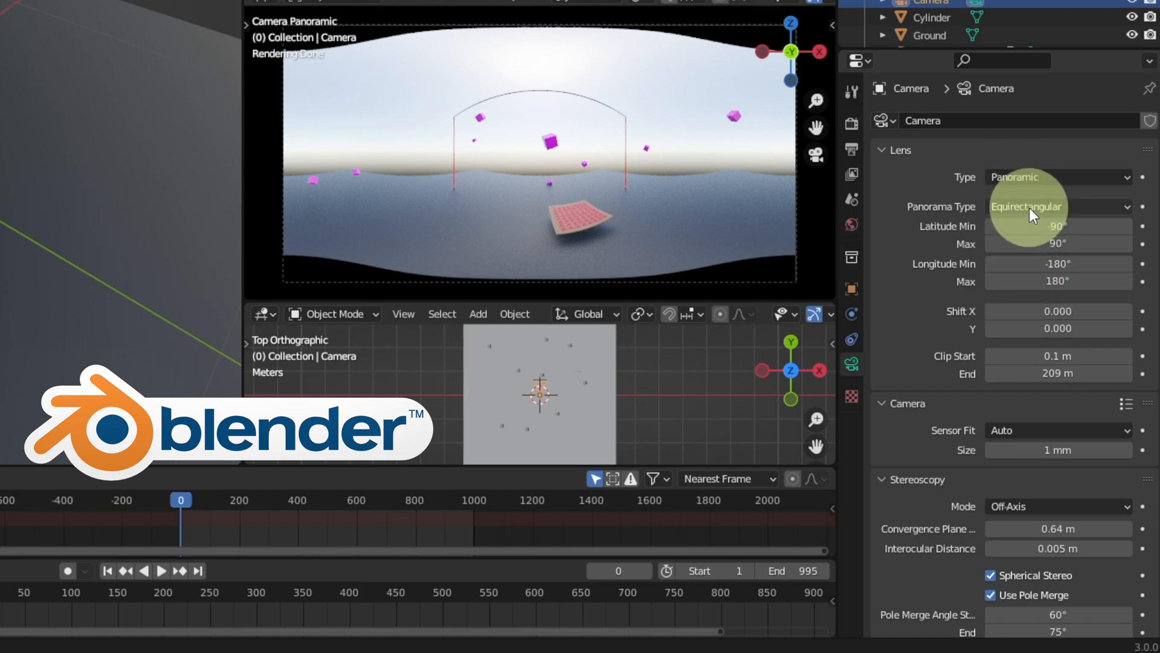
scroll("down", 3)
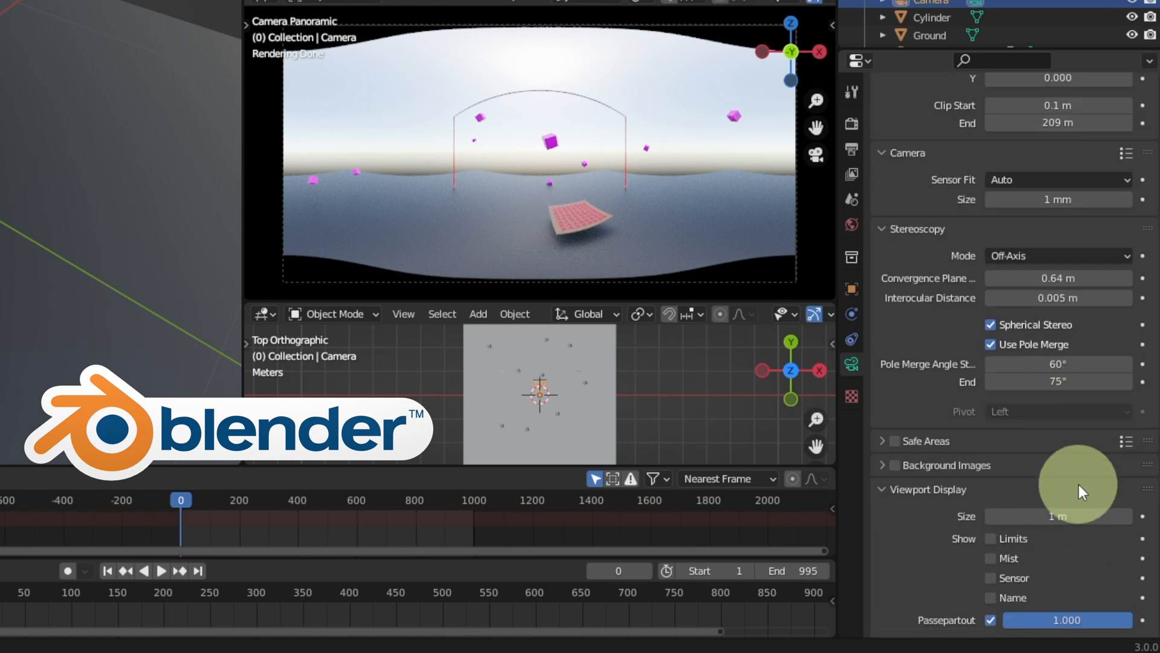
mouse_move(1044, 436)
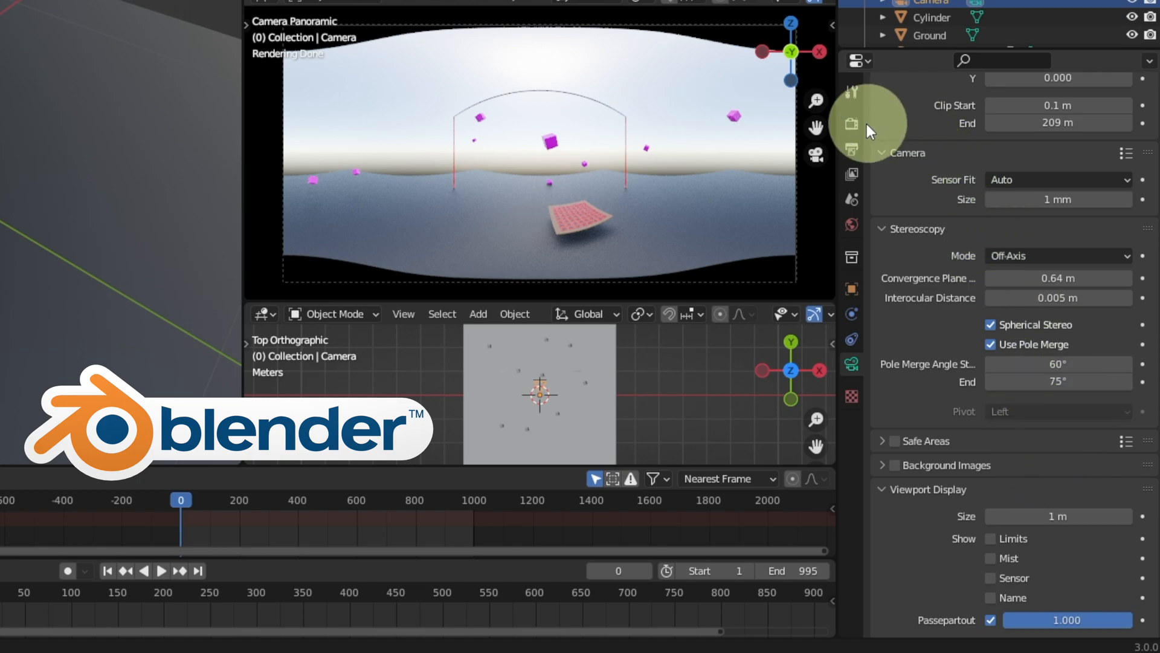
left_click(851, 150)
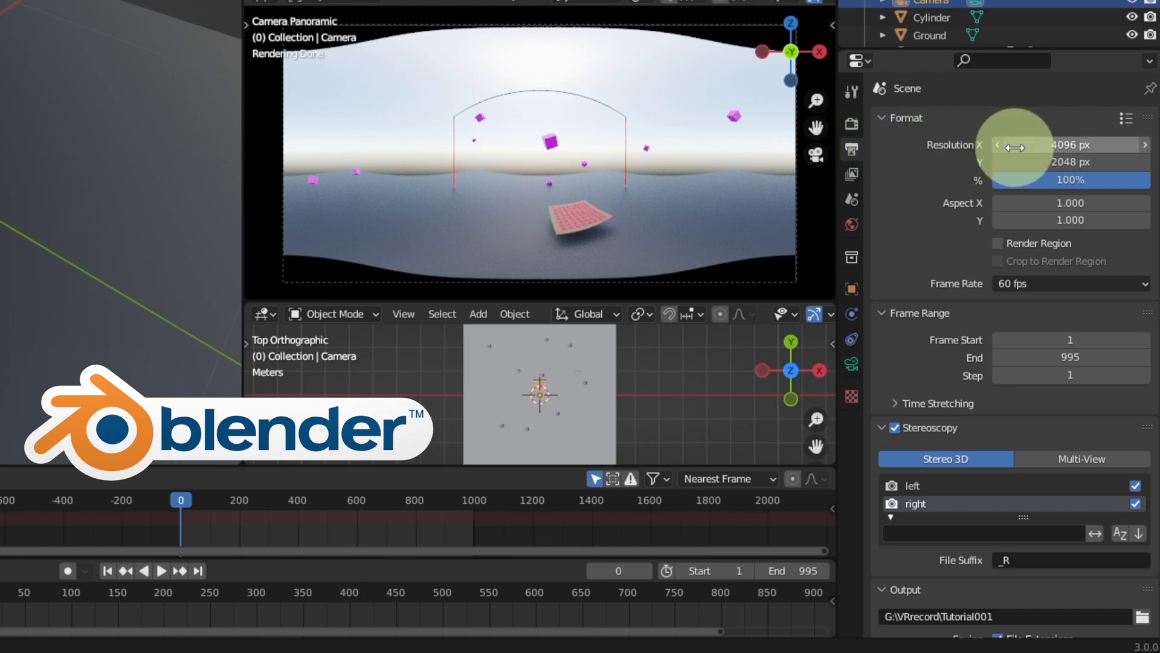
mouse_move(1056, 150)
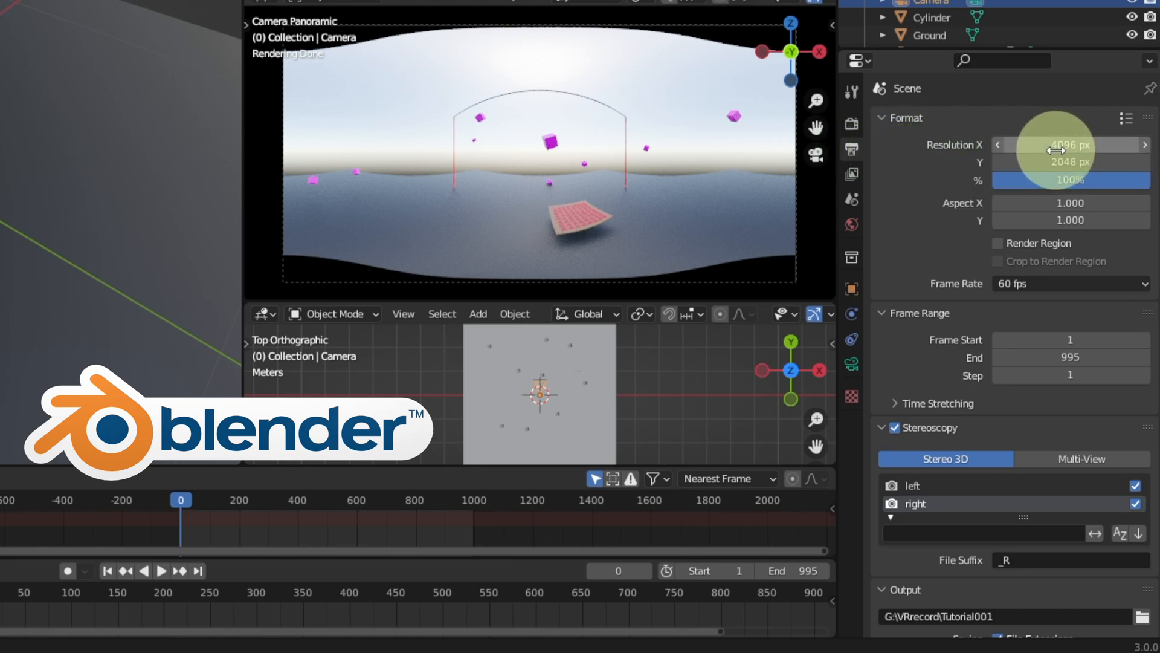
mouse_move(1011, 145)
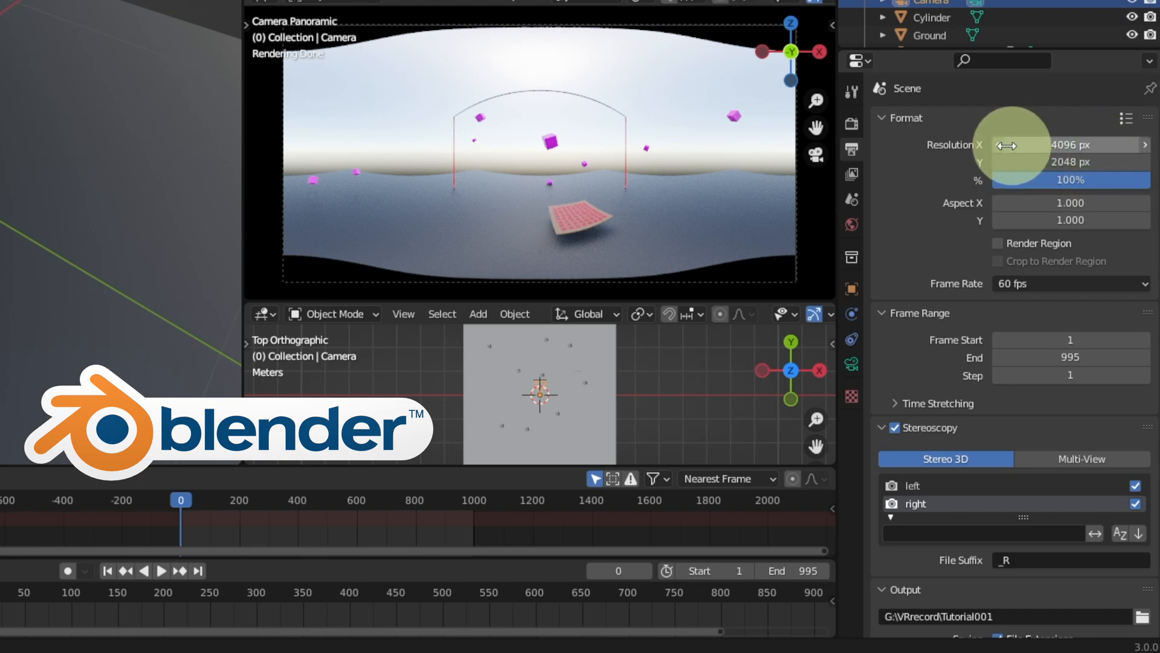
mouse_move(1071, 145)
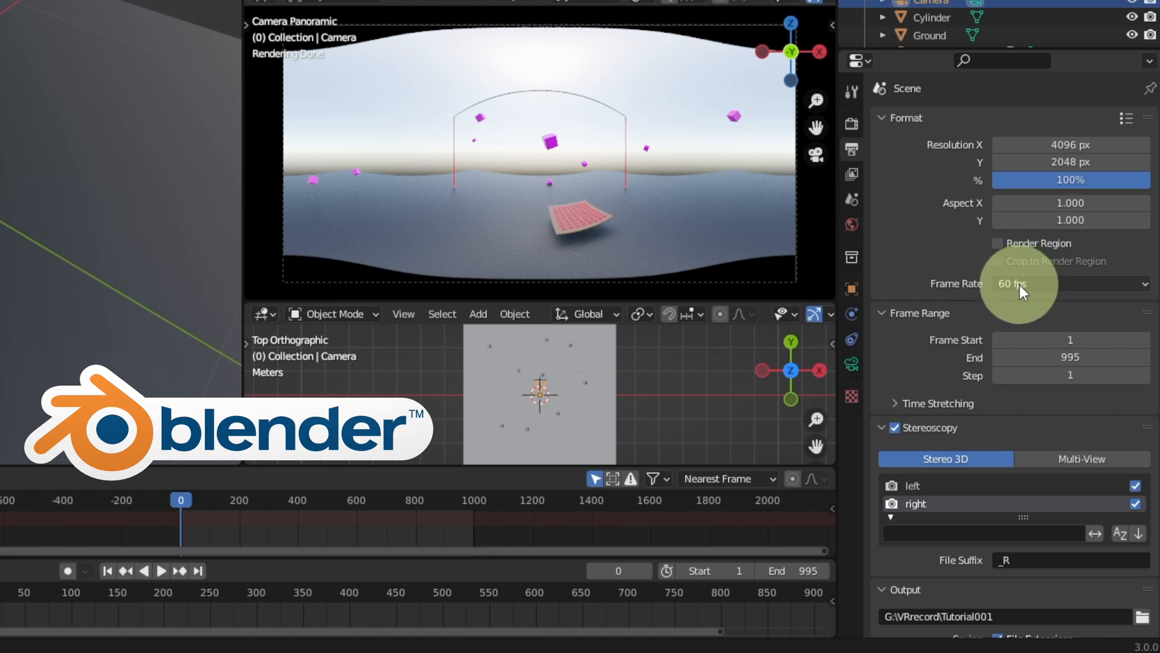
scroll("down", 3)
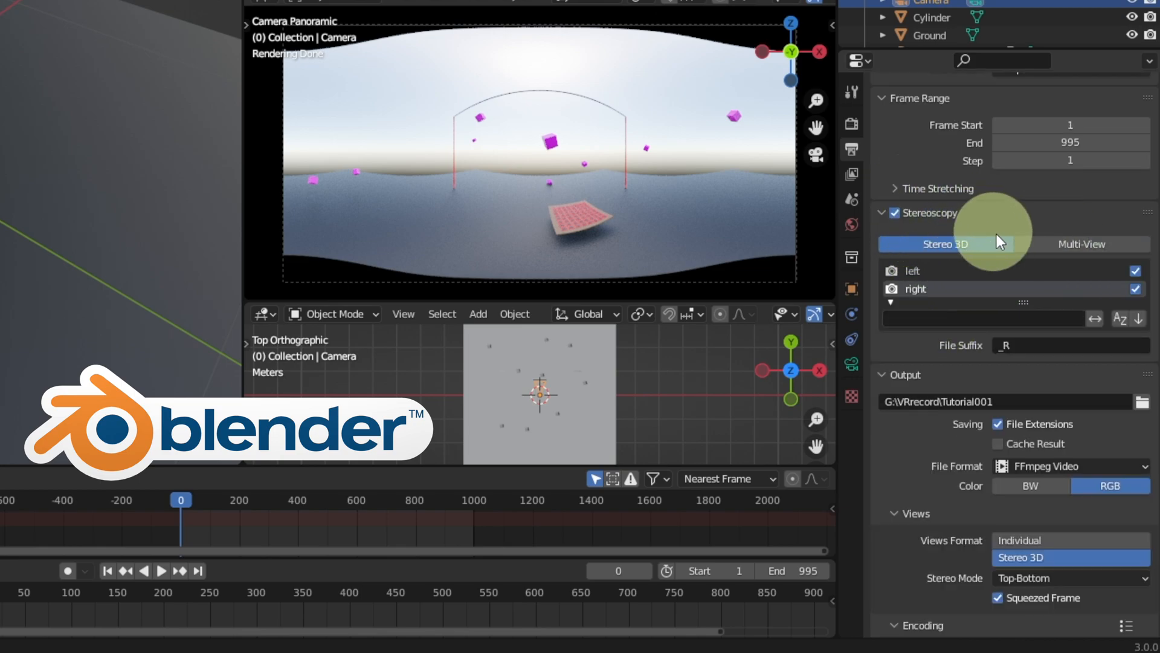
mouse_move(855, 370)
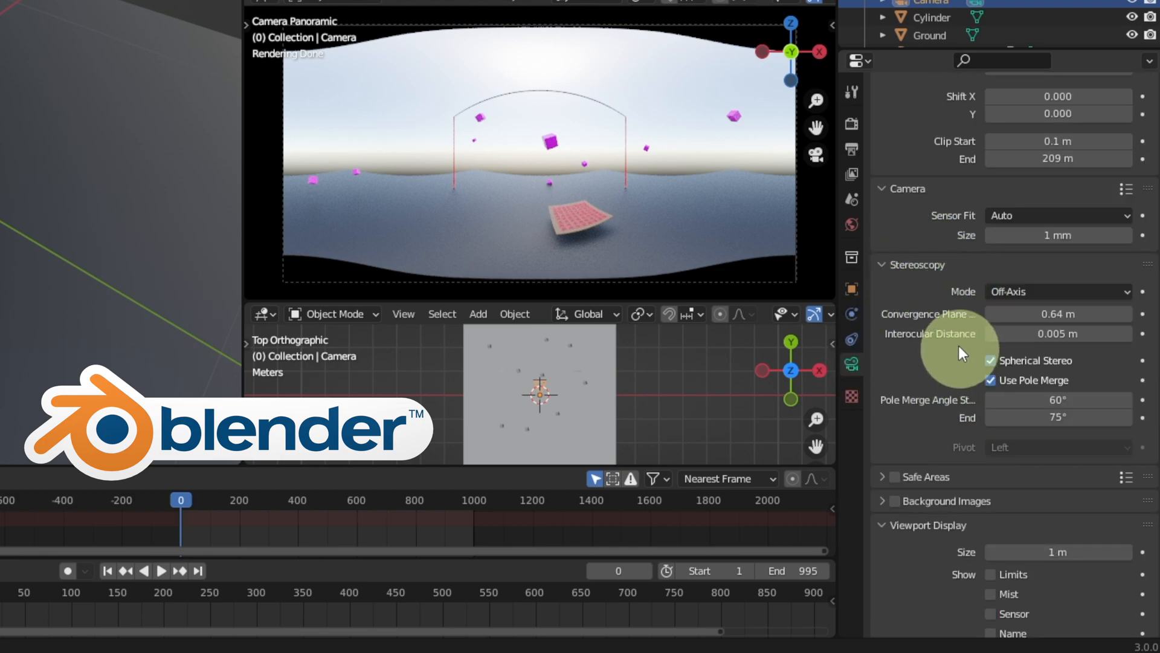
mouse_move(1099, 307)
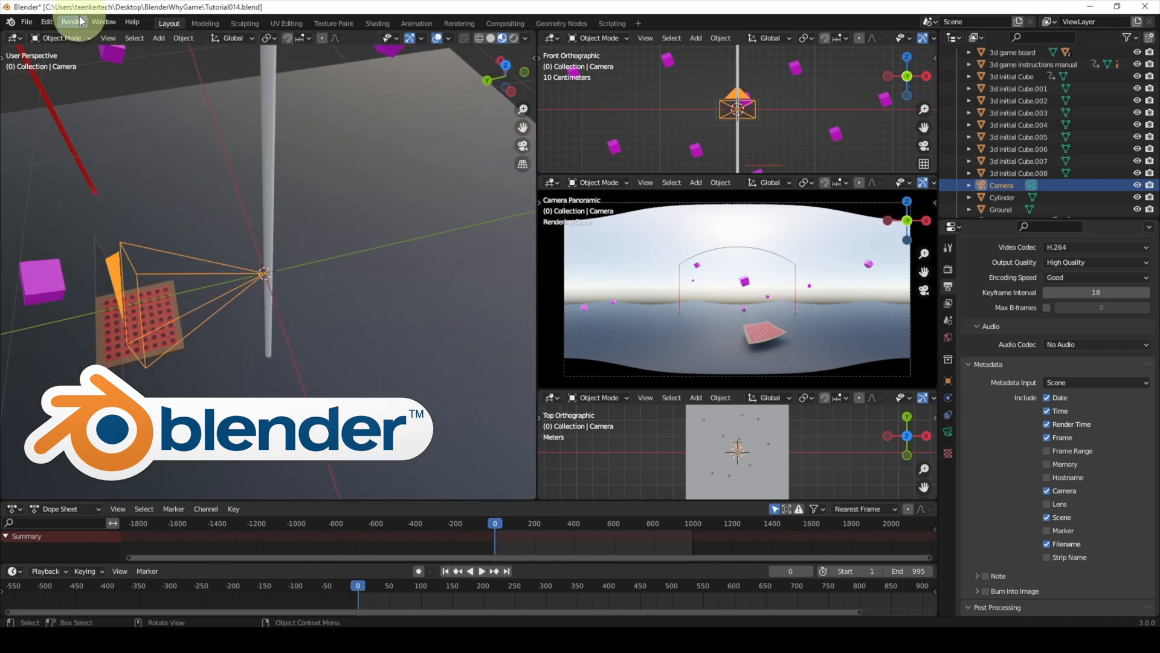
Render the current frame through the panoramic camera with Render Image
left_click(67, 22)
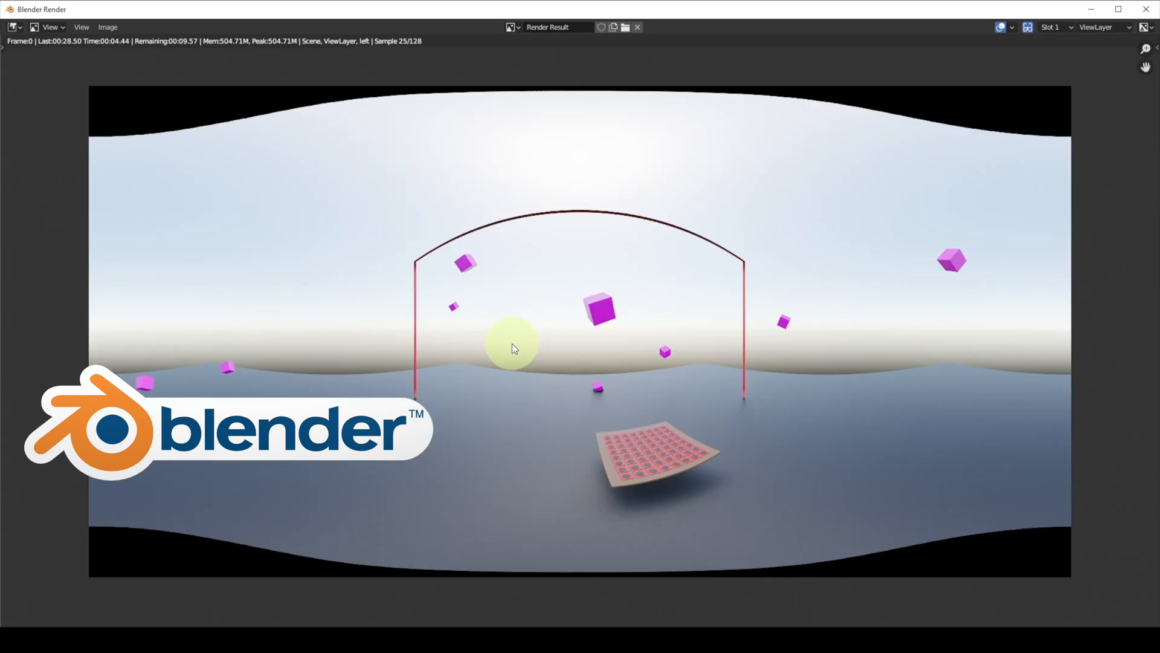
mouse_move(503, 346)
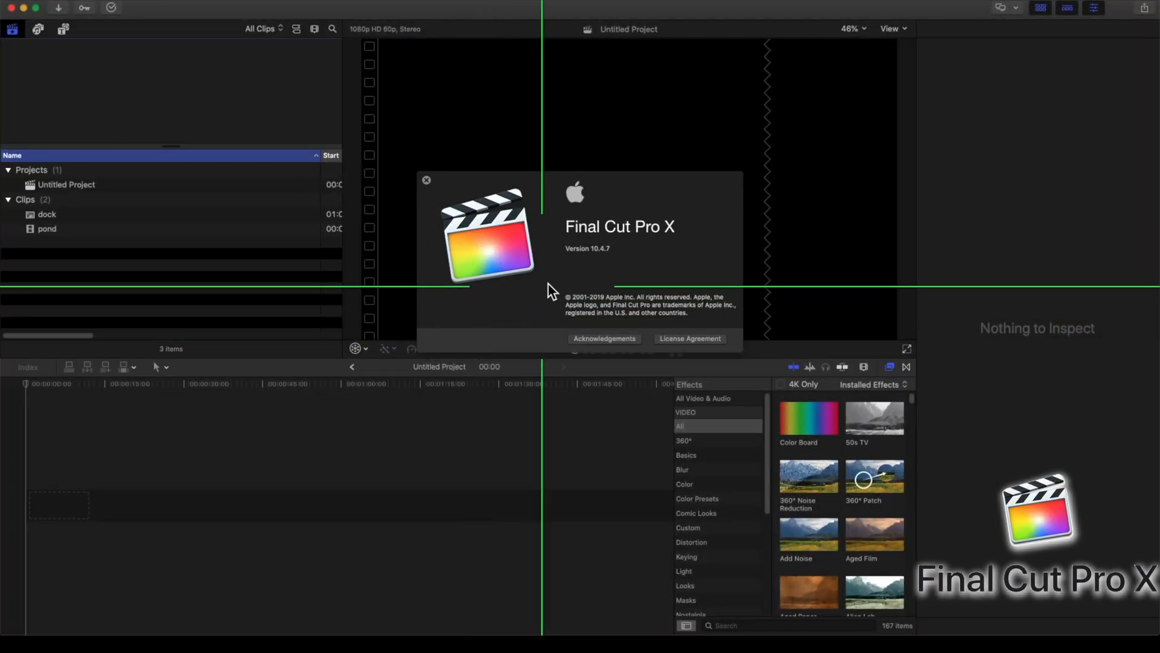
mouse_move(625, 263)
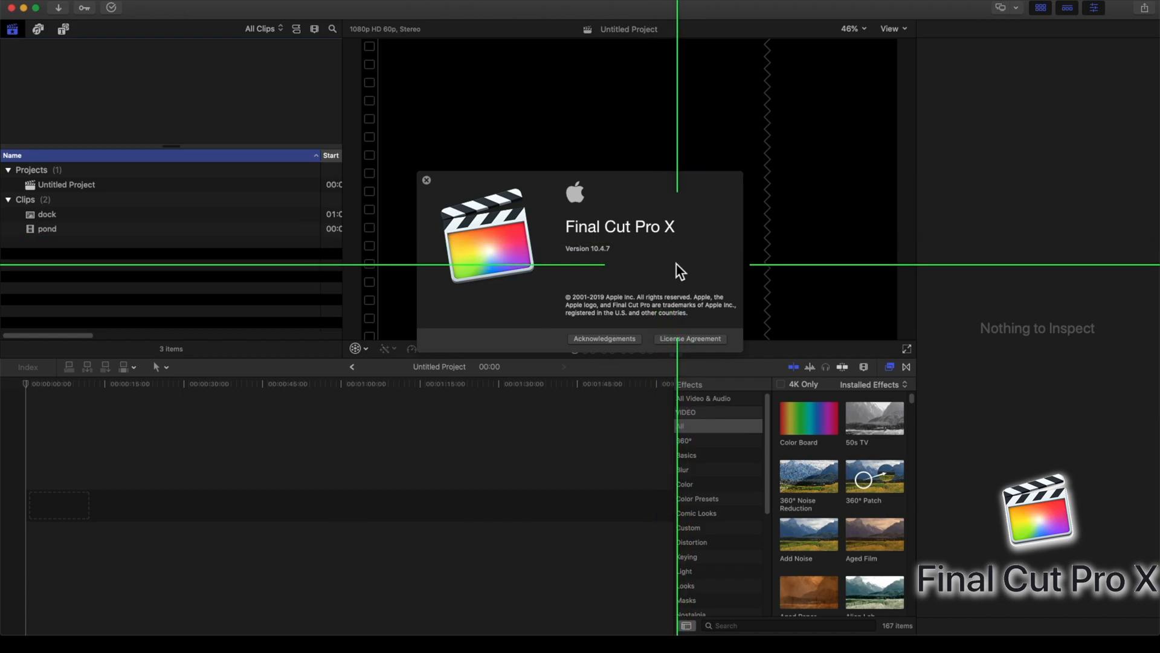
mouse_move(578, 266)
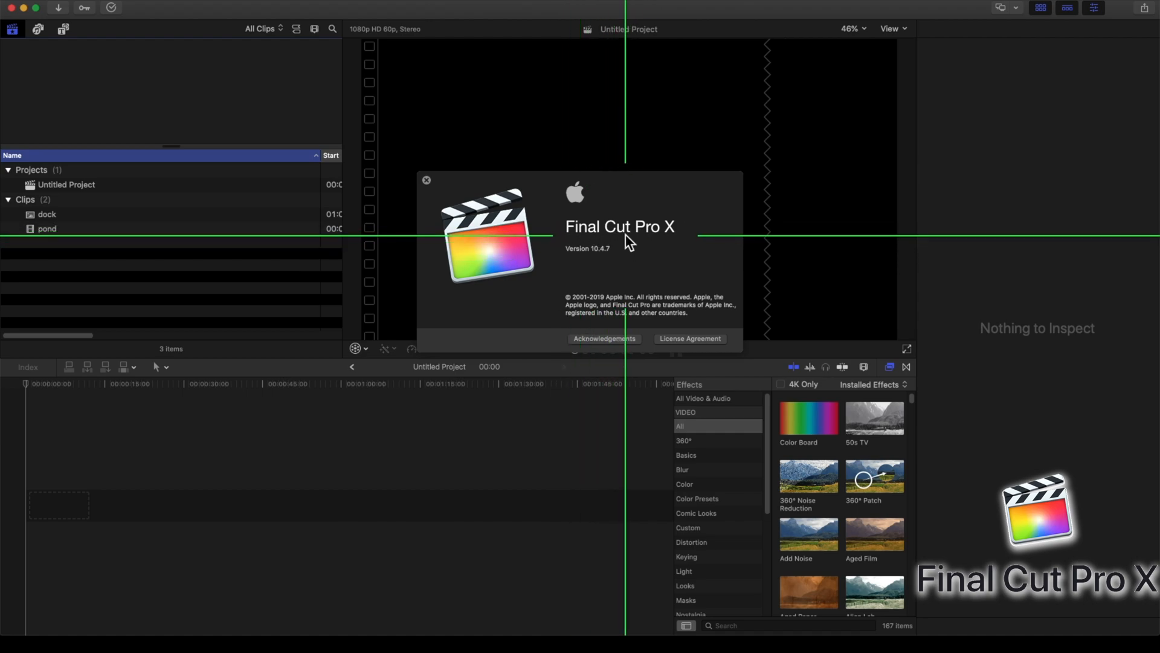
mouse_move(640, 248)
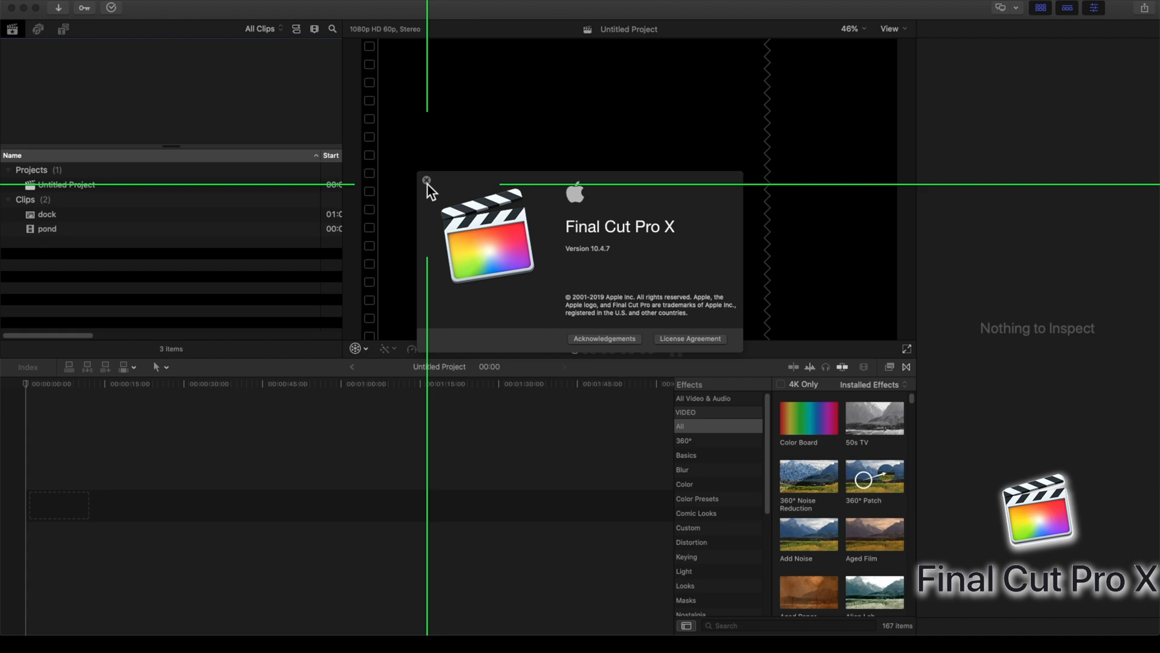
Close the About Final Cut Pro X window
left_click(426, 181)
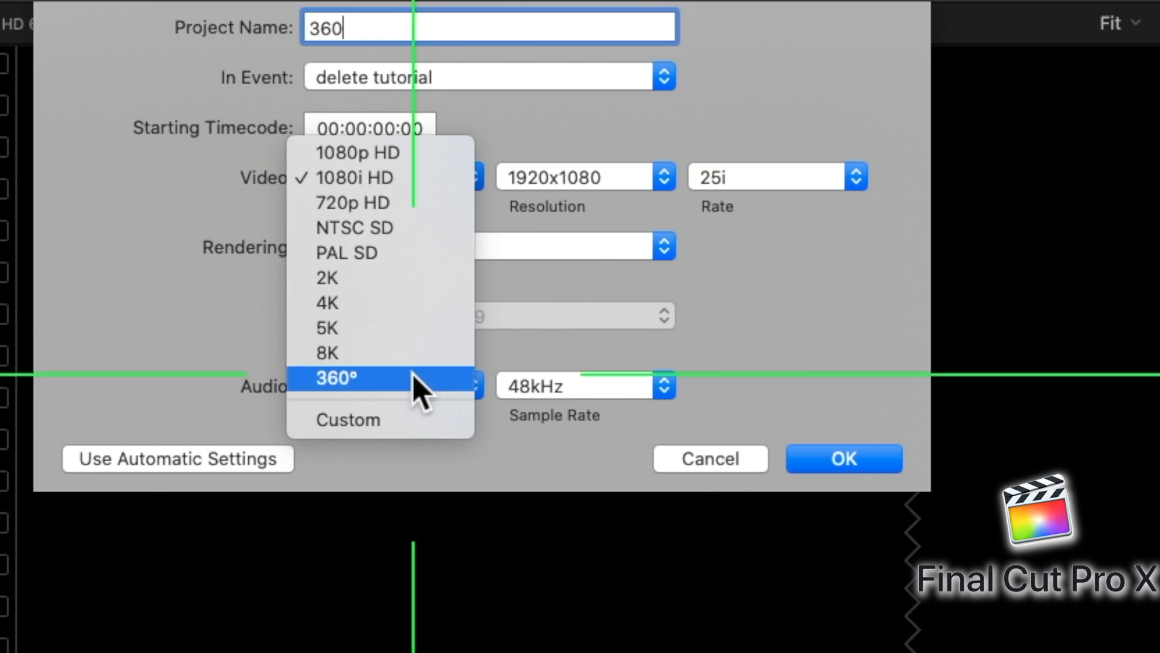
Create project 360 as 360° Stereoscopic, 4096x4096 at 60p
left_click(336, 378)
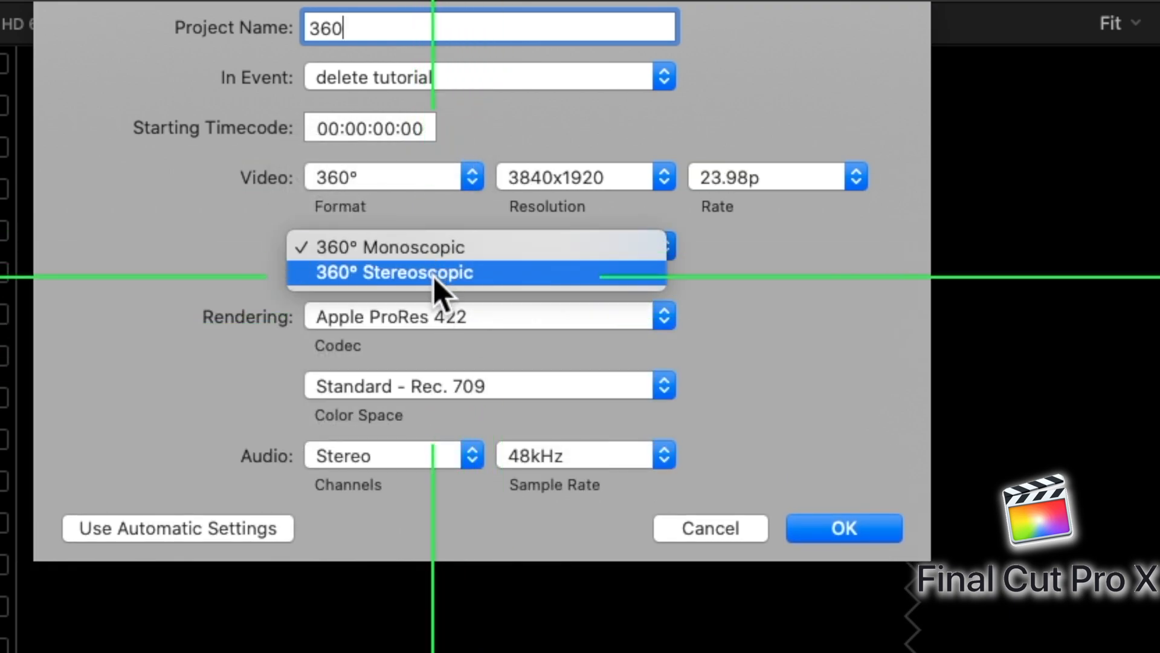
left_click(394, 272)
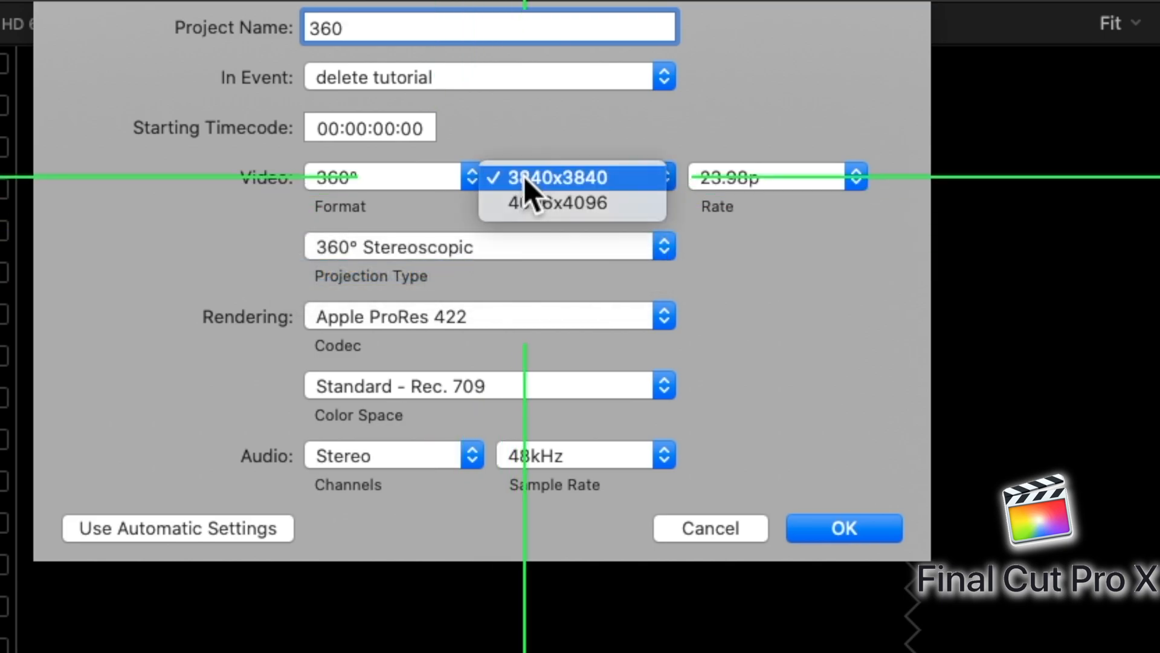
left_click(573, 203)
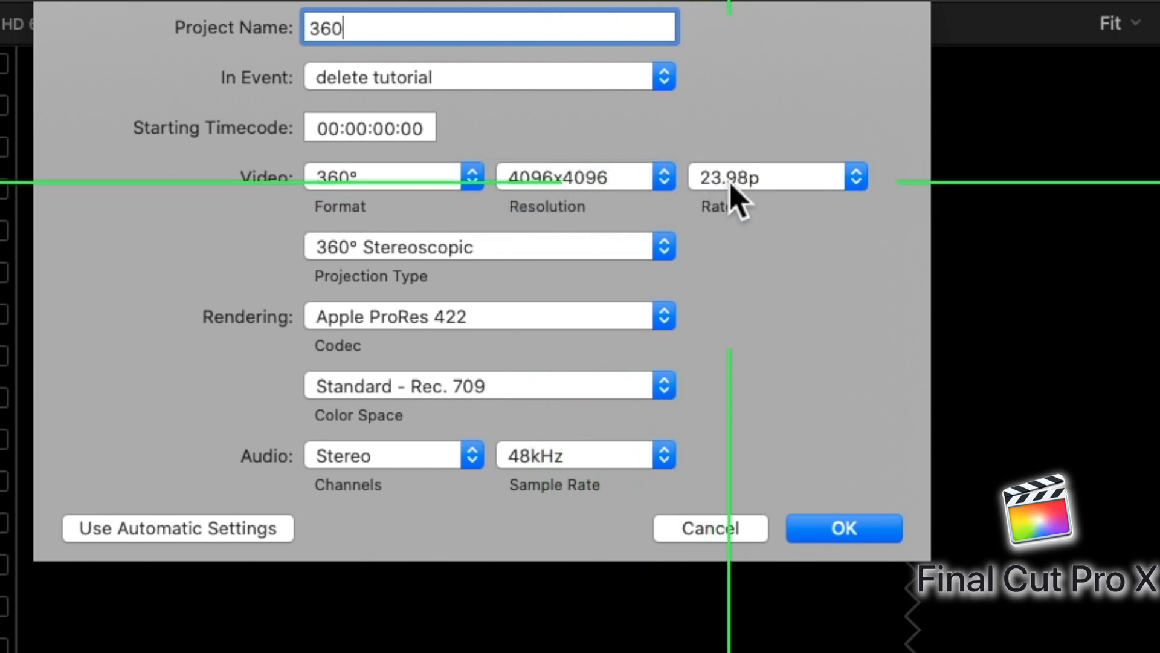
left_click(856, 176)
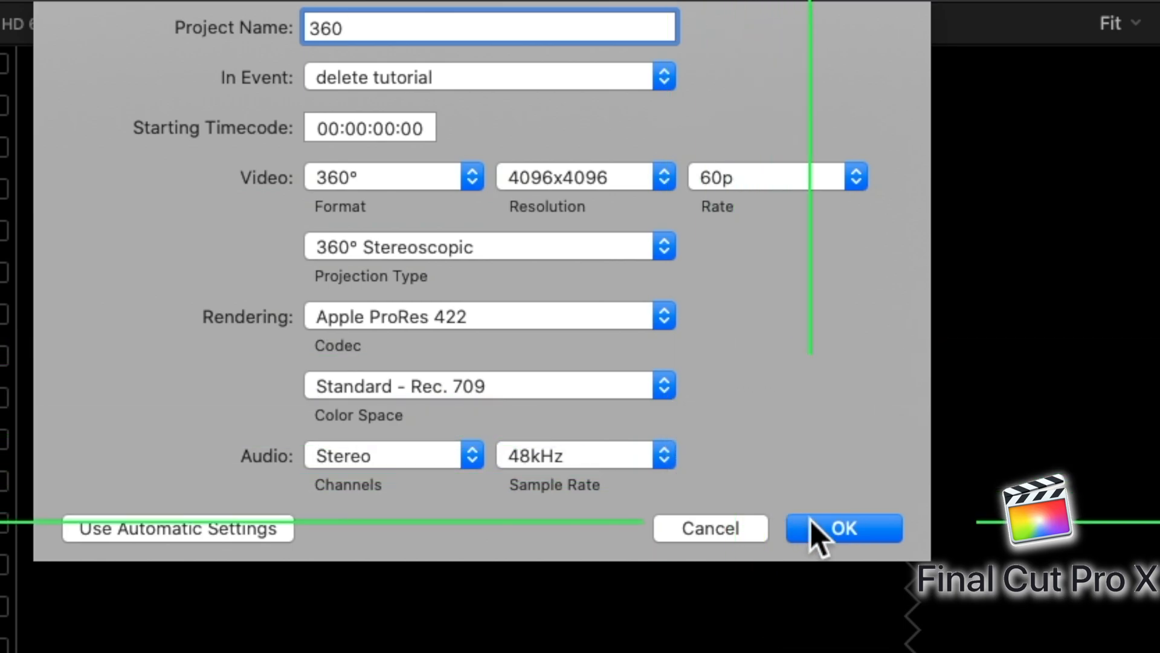
left_click(845, 529)
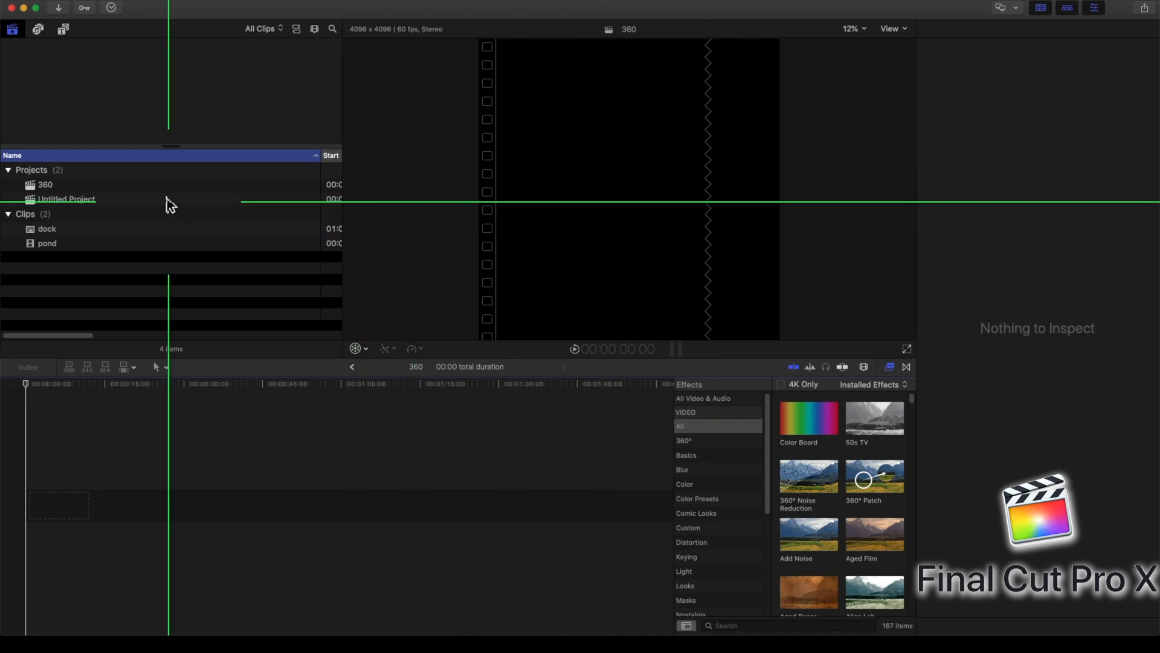
Select the 360 project and add the 360° Gradient generator to its timeline
left_click(43, 183)
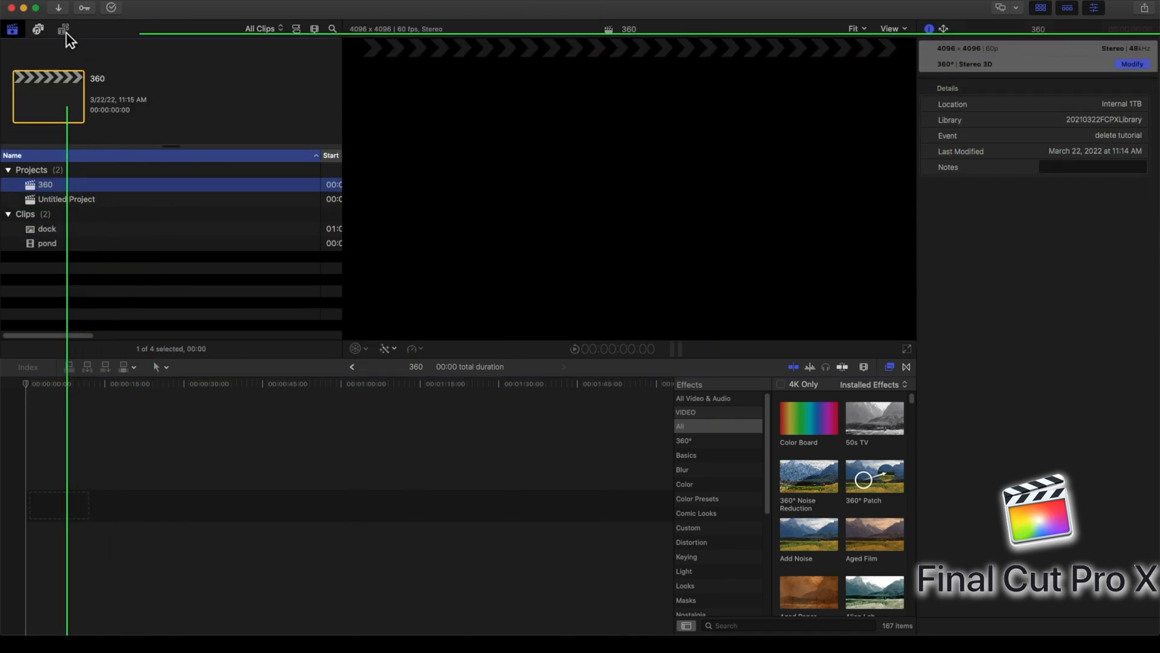
left_click(60, 29)
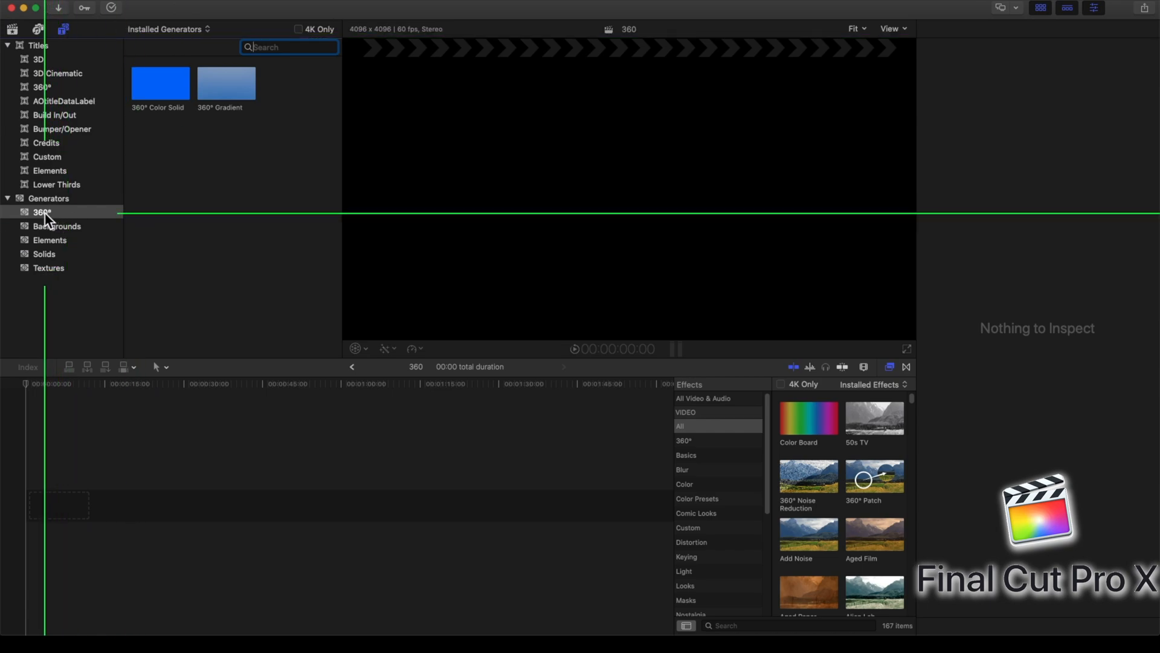
left_click(227, 82)
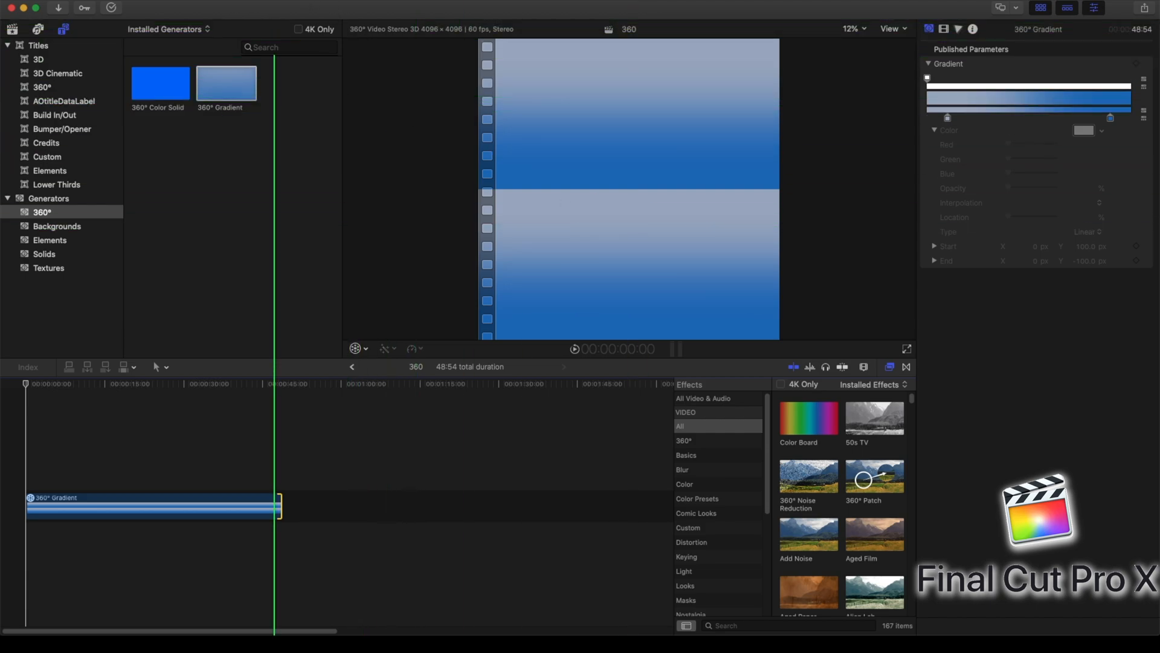
Show the 360° viewer beside the main viewer via View > Show in Viewer
left_click(890, 29)
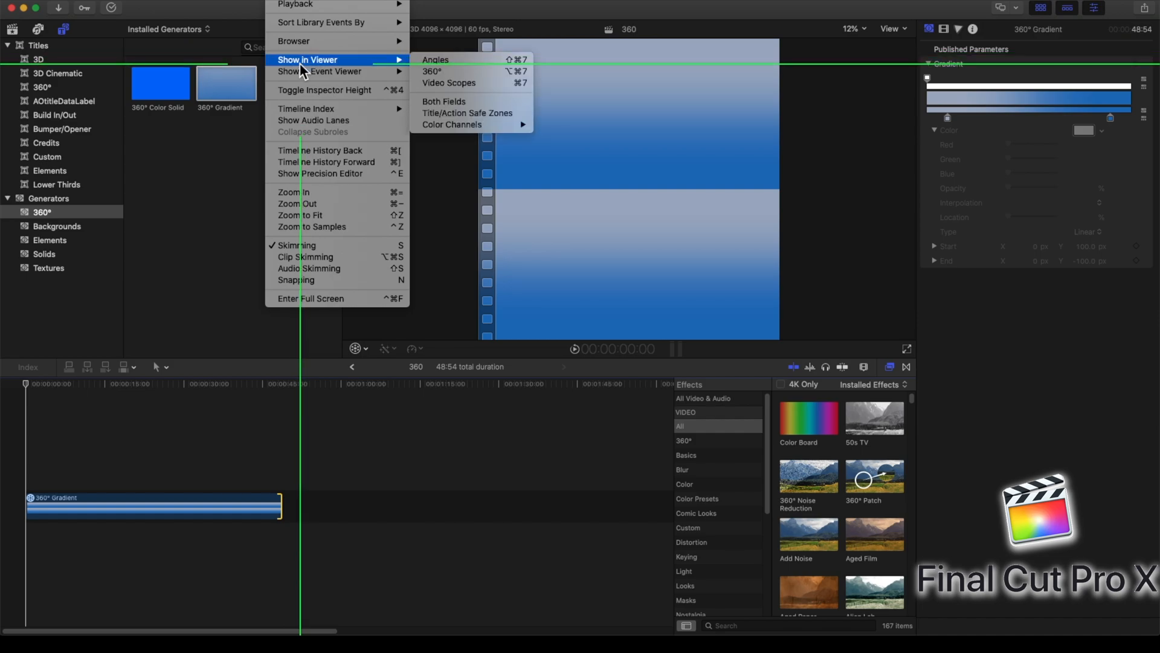
left_click(427, 70)
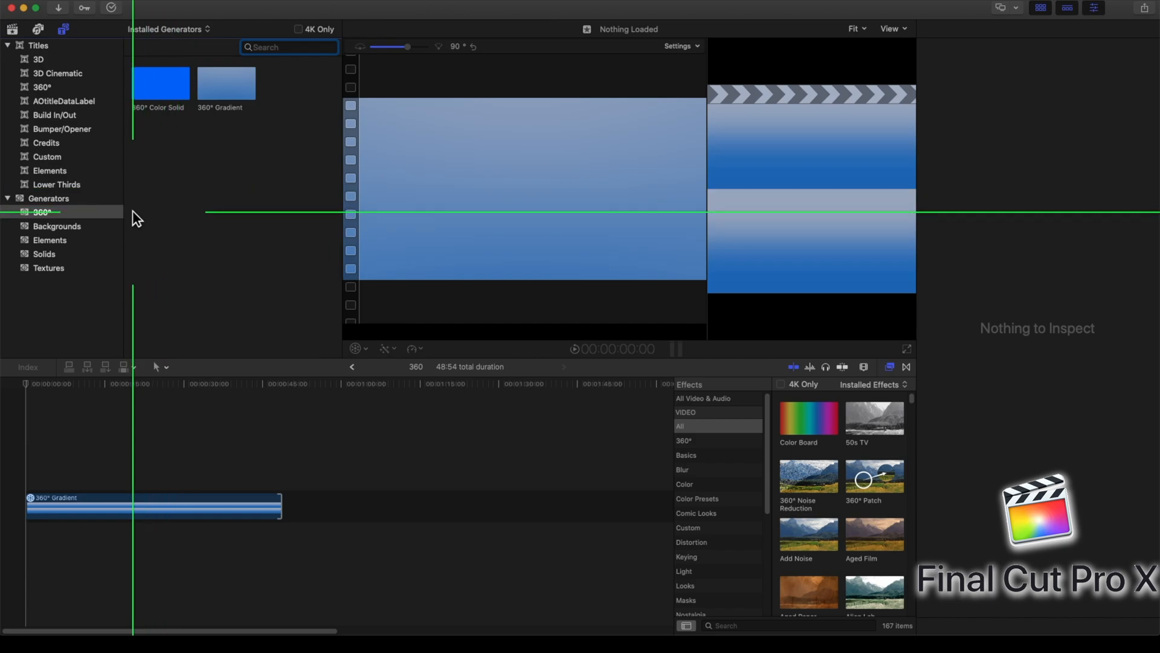
Add the 360° Basic 3D title above the gradient clip
left_click(40, 87)
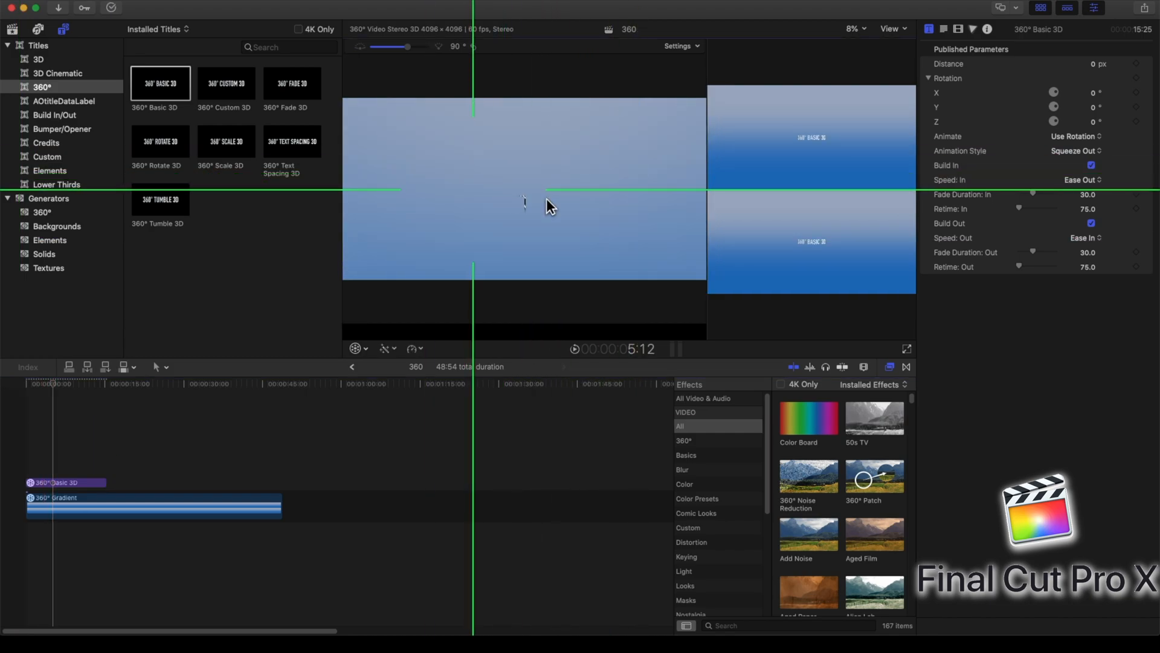
left_click(682, 46)
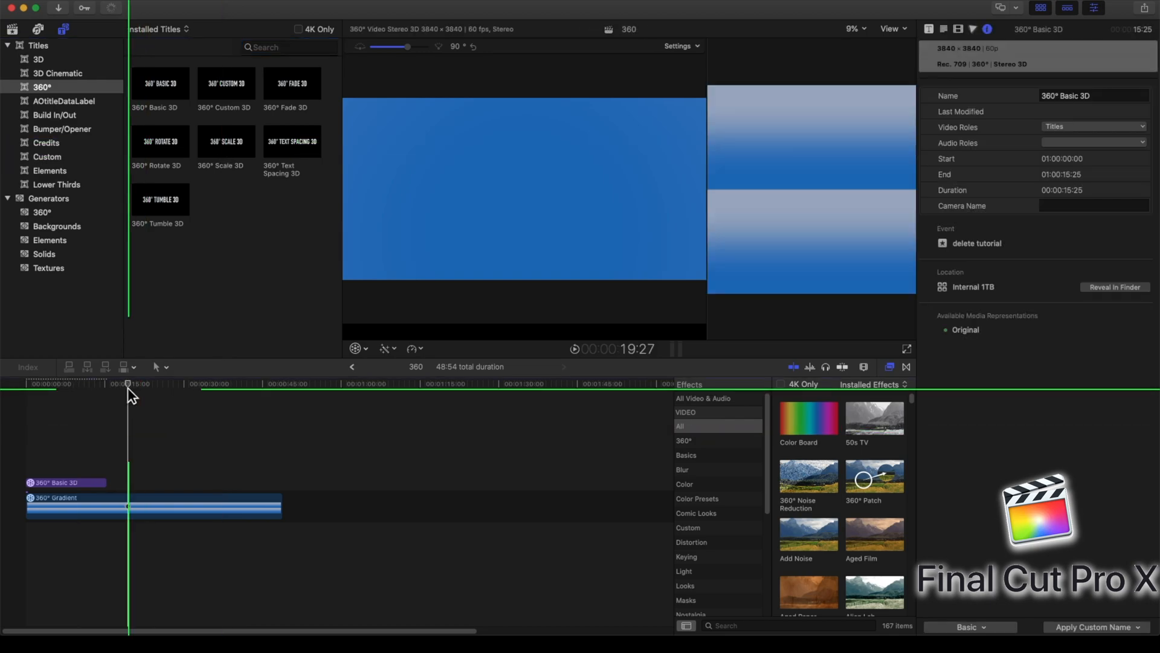
Scrub the playhead past and back over the title to preview it
left_click(201, 506)
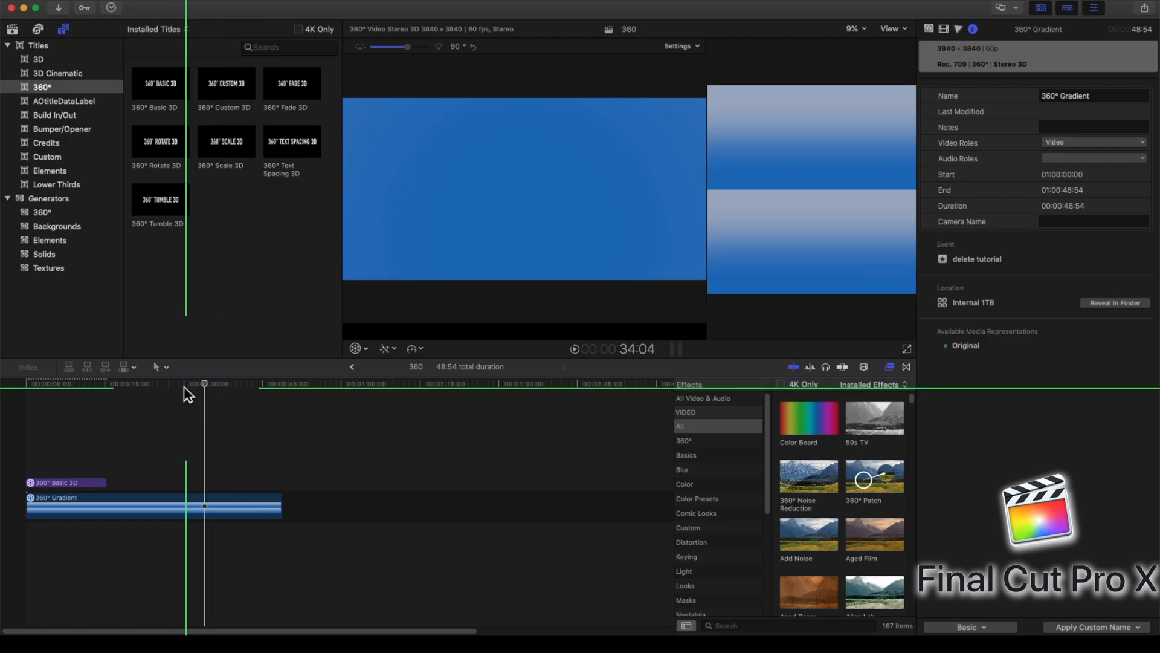
left_click(87, 385)
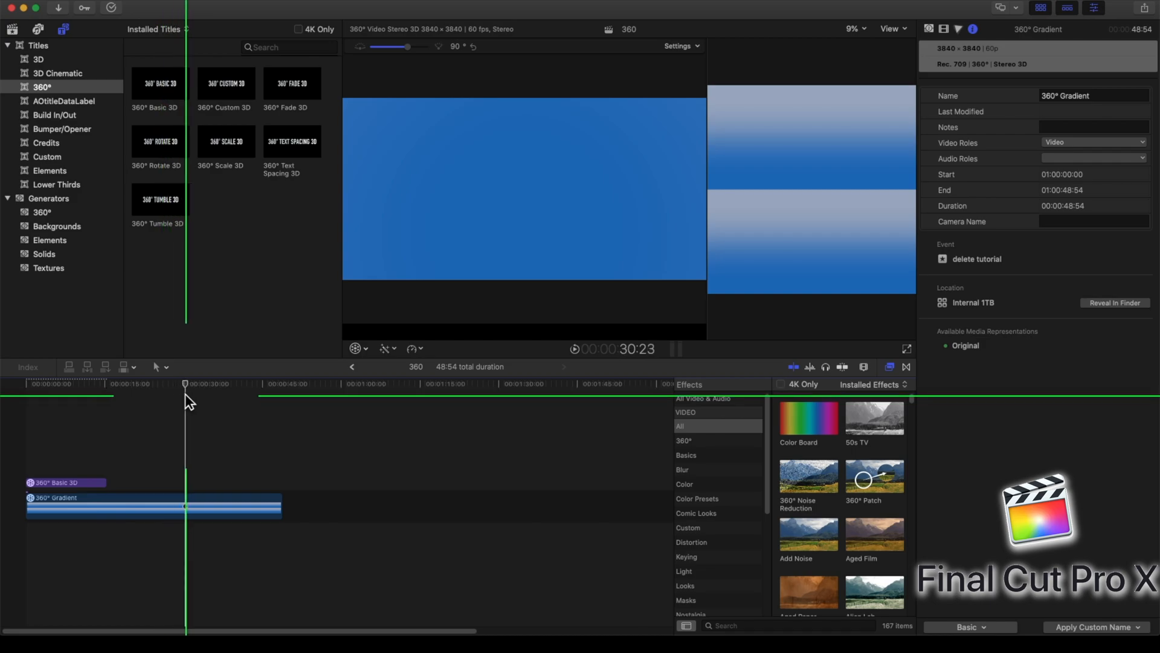
left_click(123, 396)
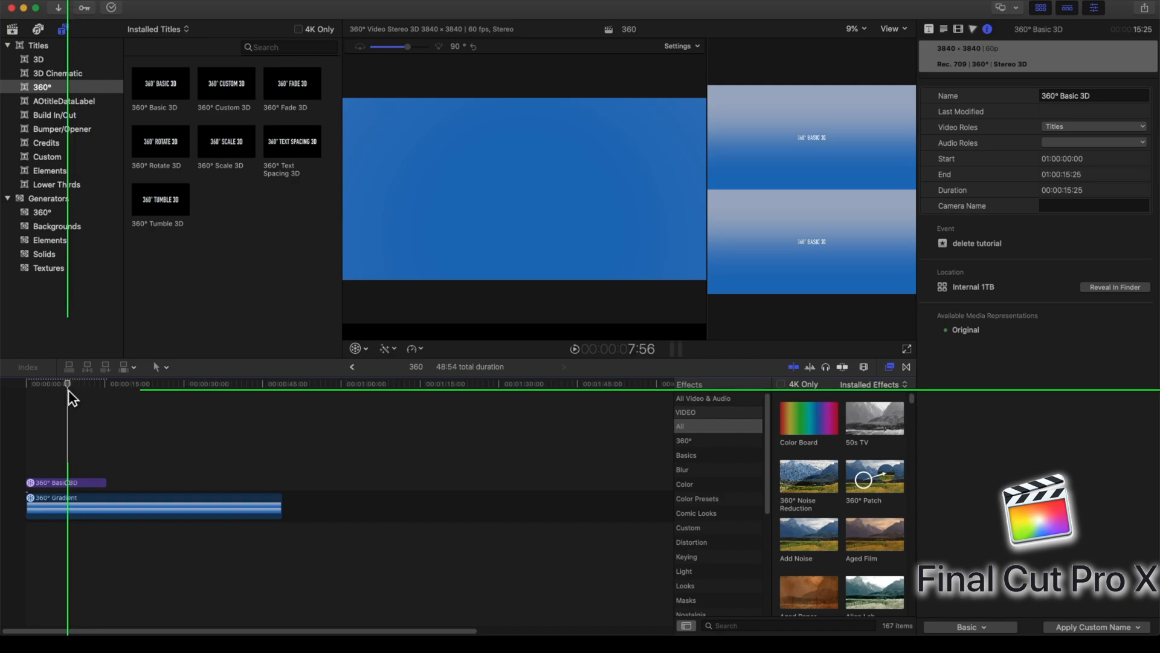
left_click(96, 384)
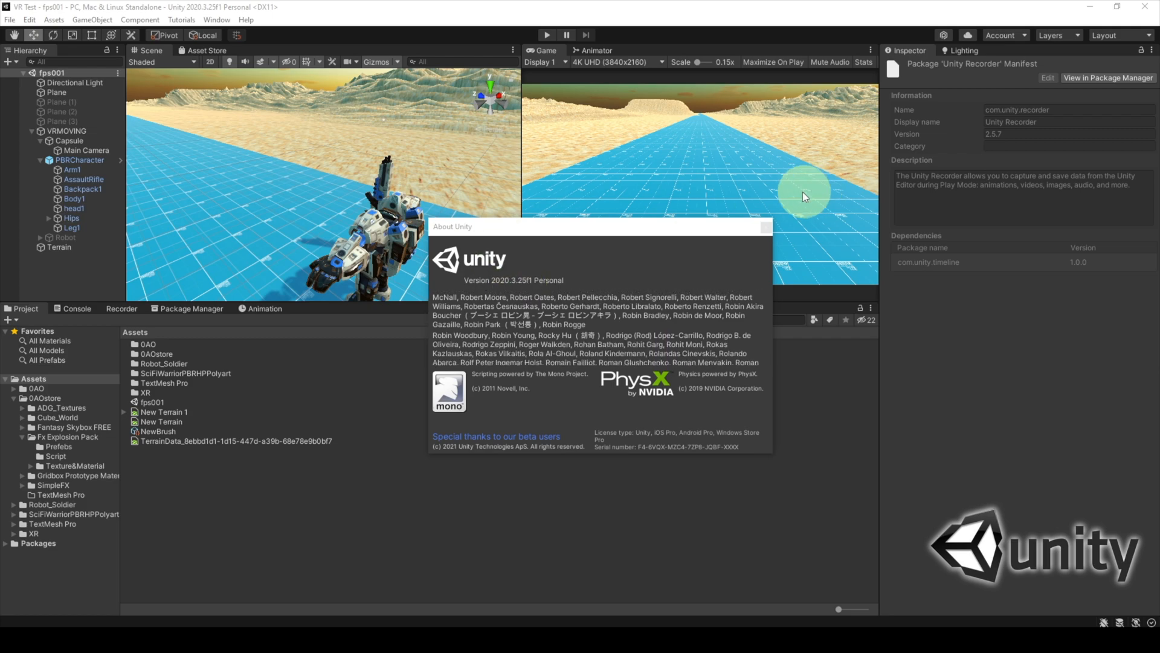
Locate Unity Recorder in the Package Manager list and expand it to show installed version 2.5.7
left_click(764, 226)
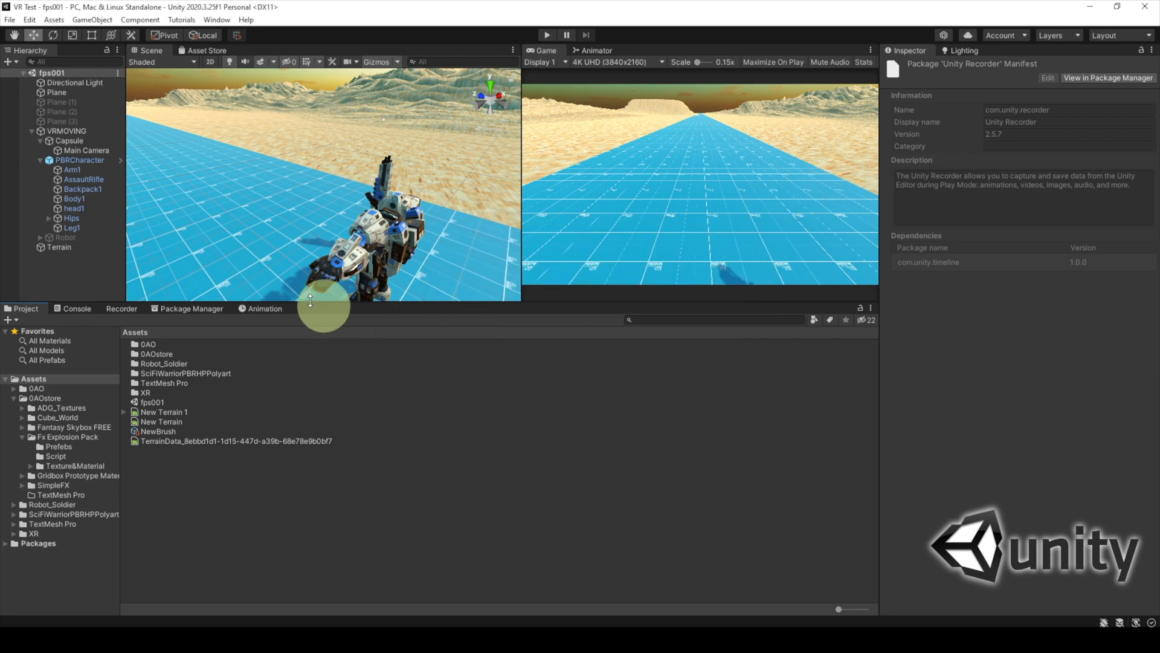
mouse_move(200, 314)
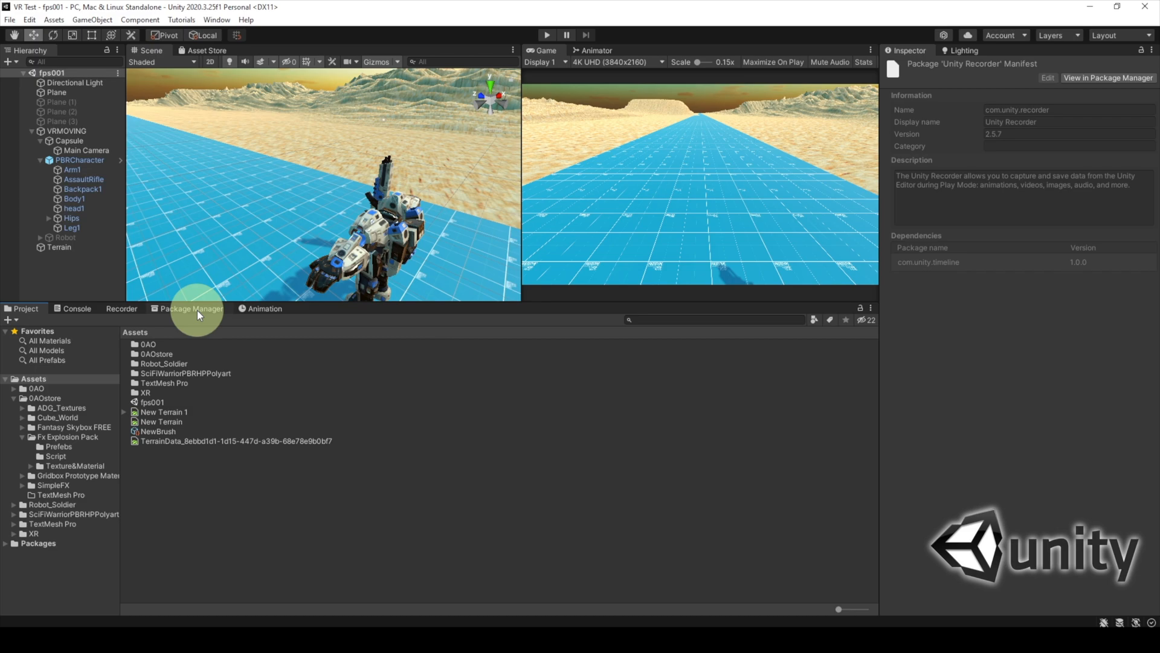
mouse_move(201, 315)
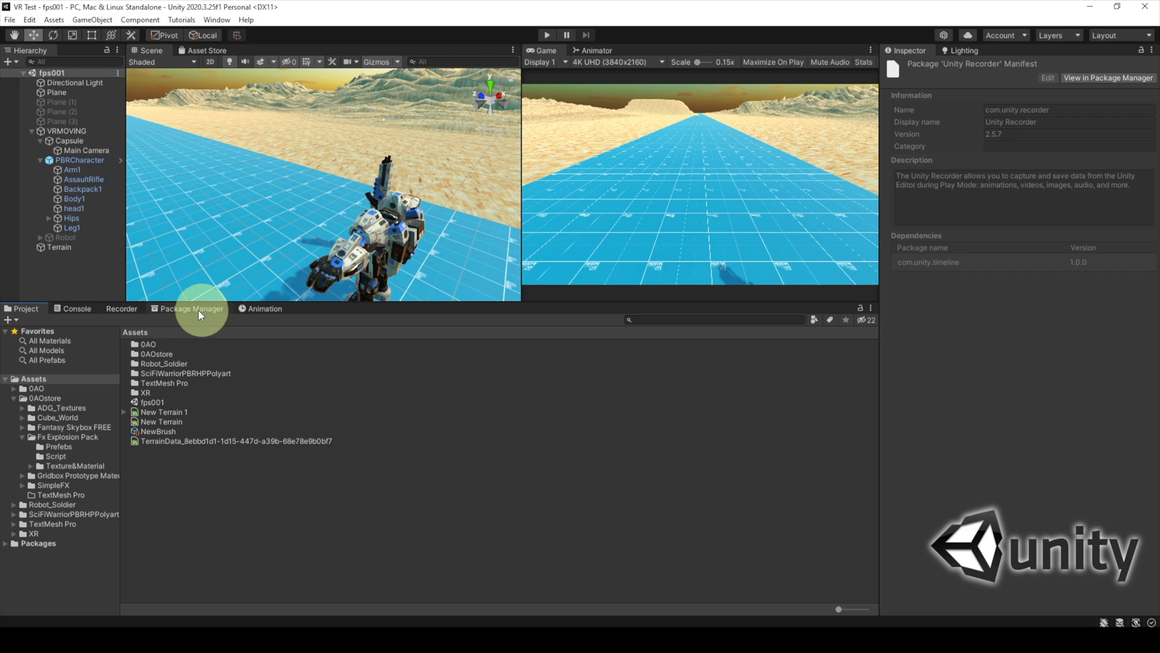
left_click(121, 309)
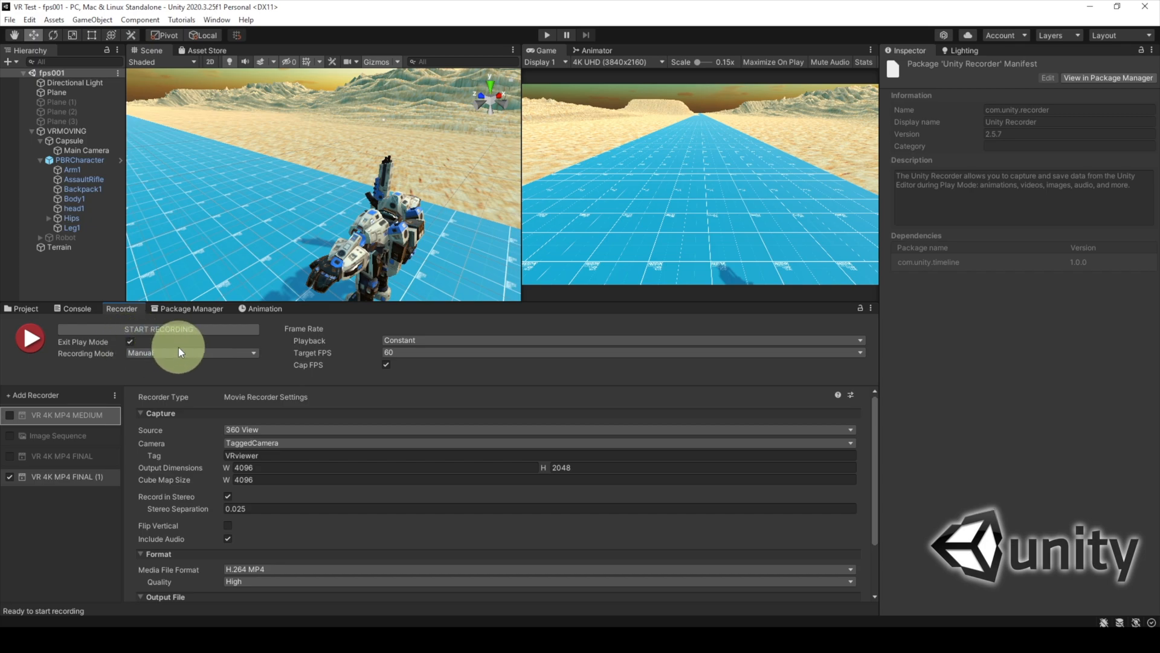
left_click(194, 308)
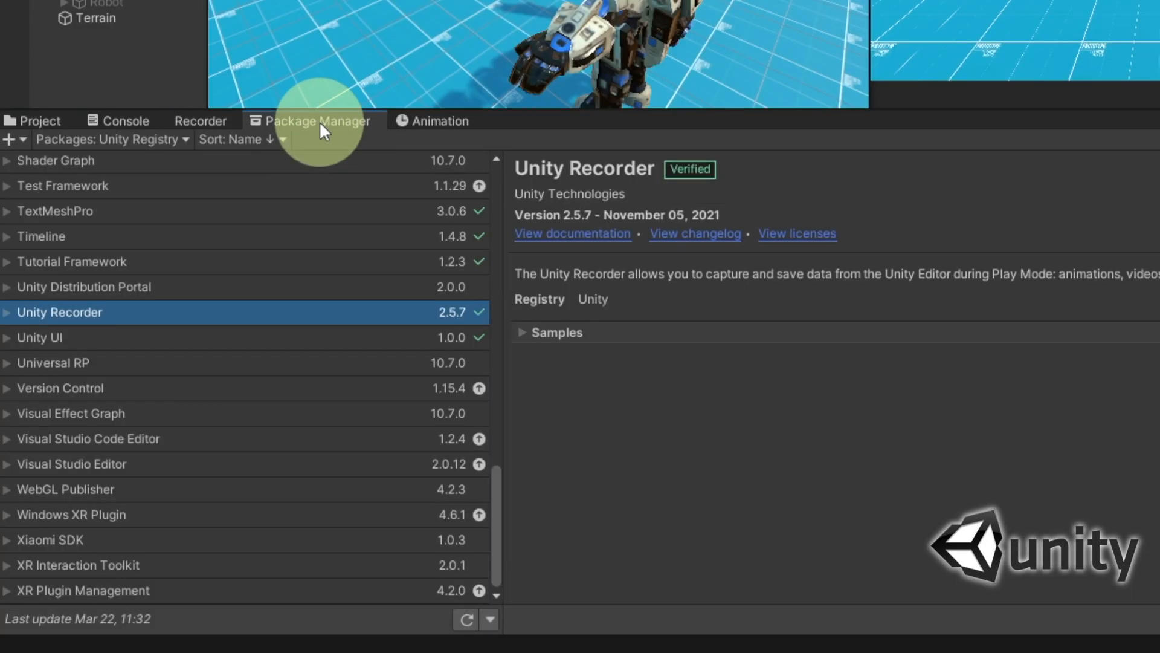
left_click(112, 139)
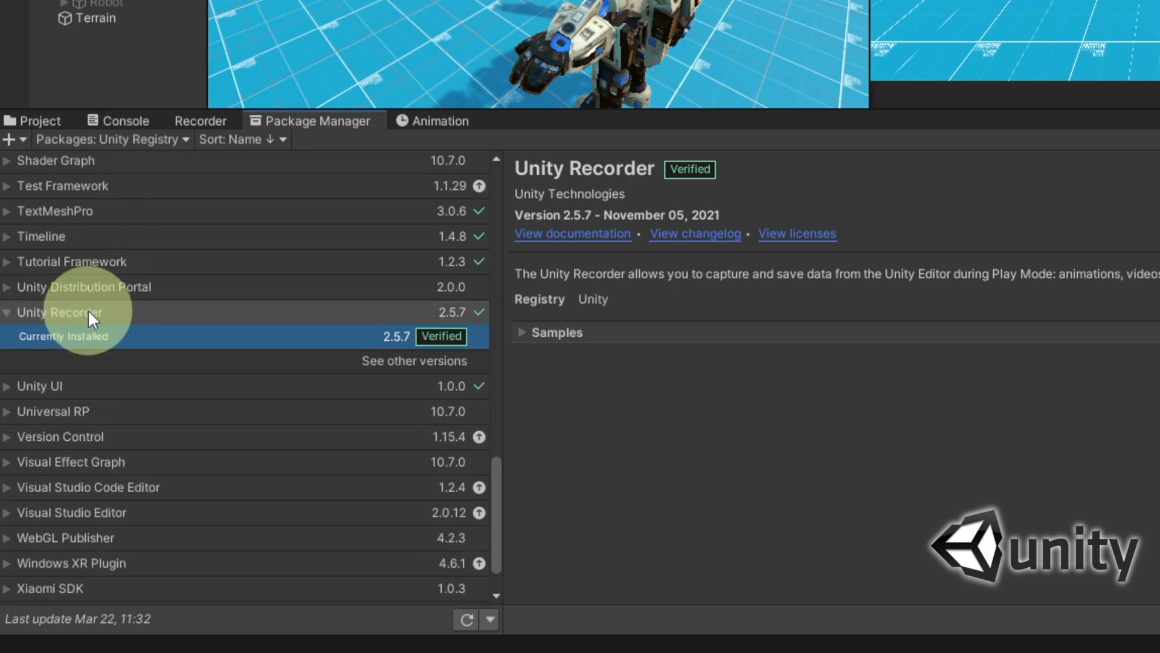
mouse_move(206, 132)
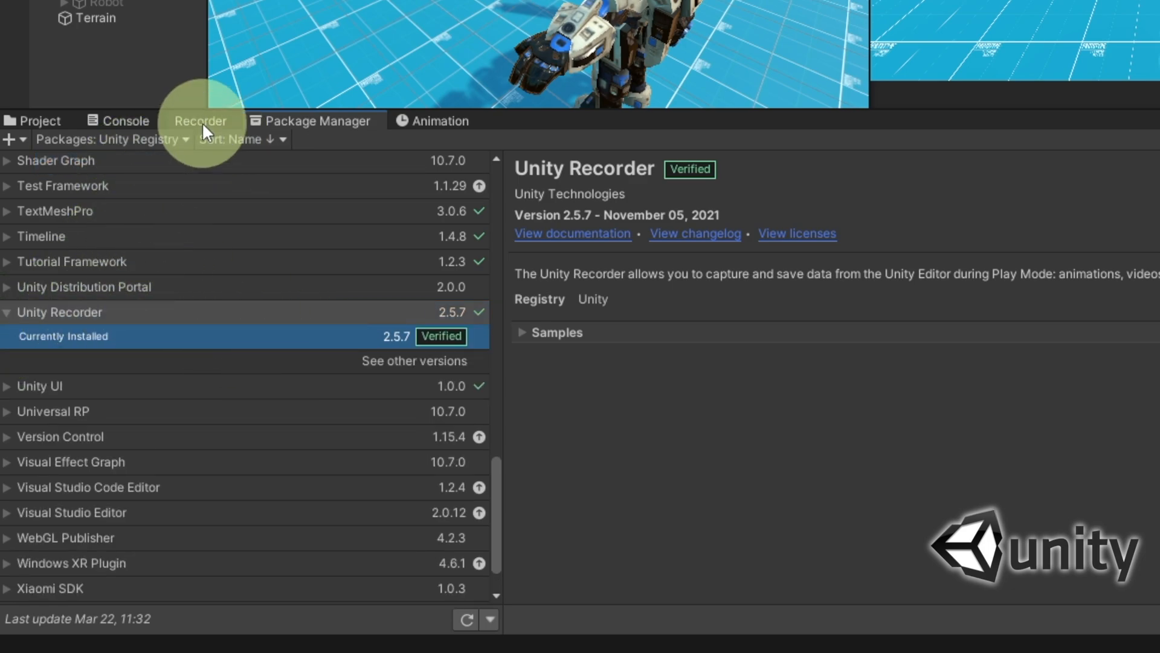
Enable the VR 4K MP4 MEDIUM recorder with Source 360 View and Target FPS 60
left_click(201, 121)
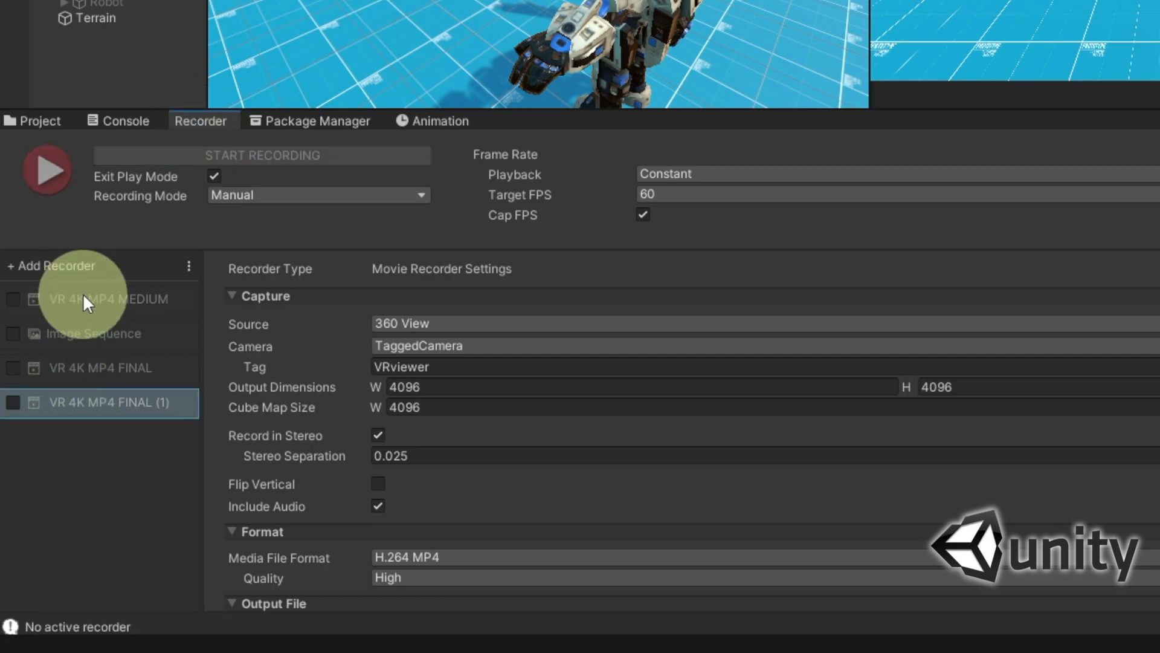
left_click(13, 300)
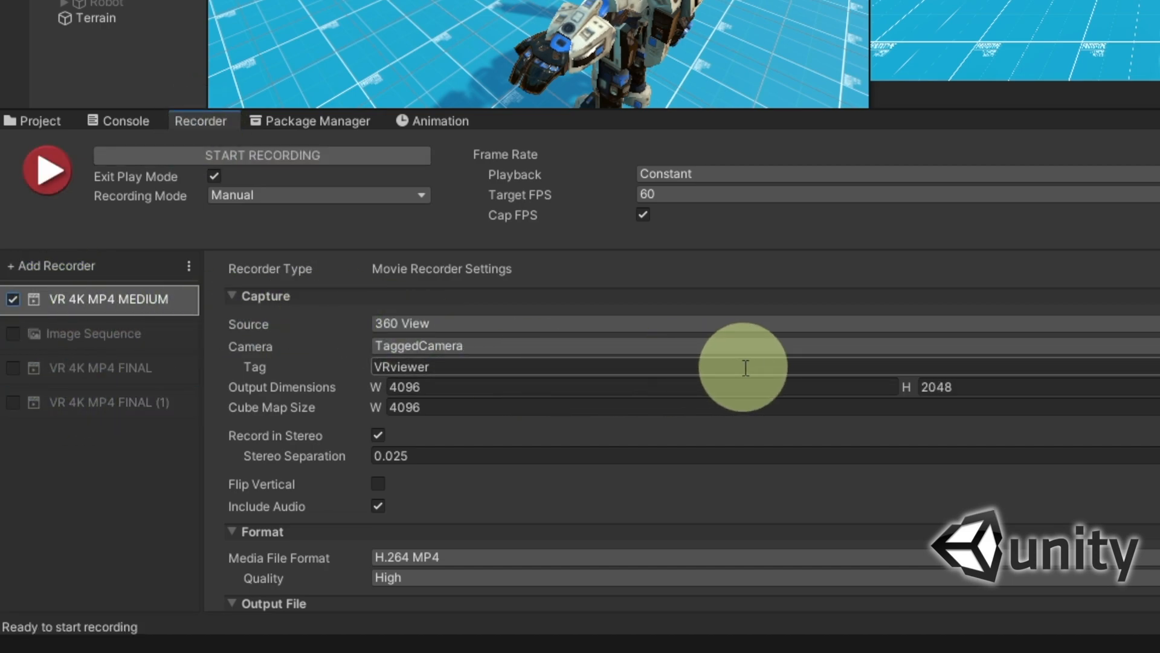
left_click(481, 324)
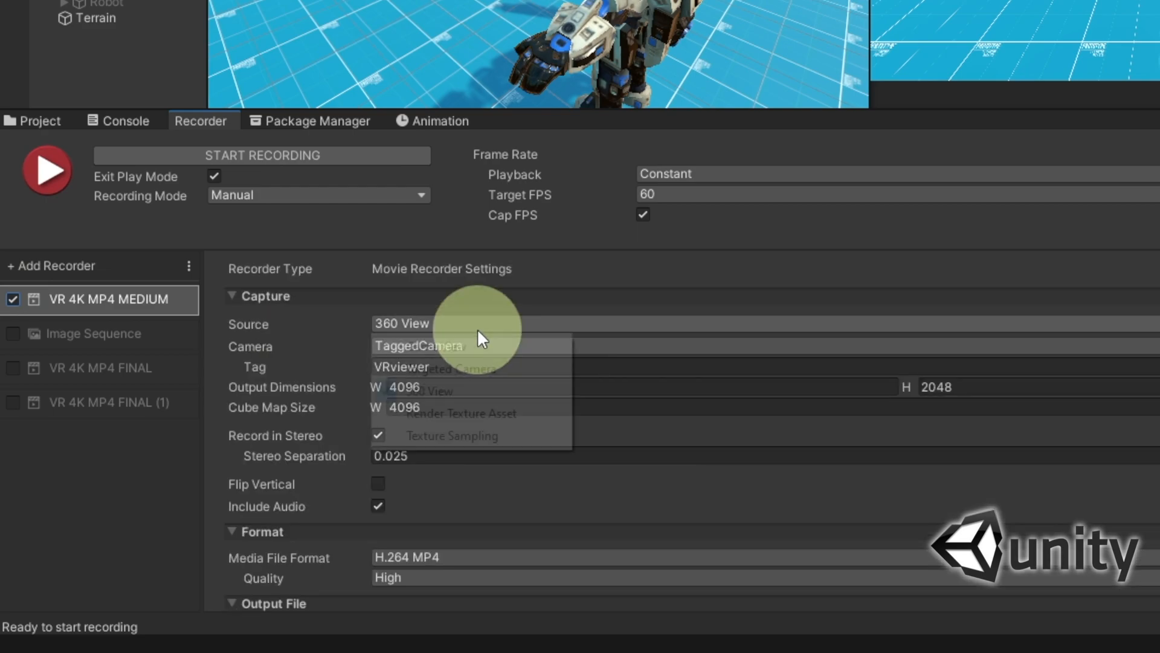
left_click(426, 324)
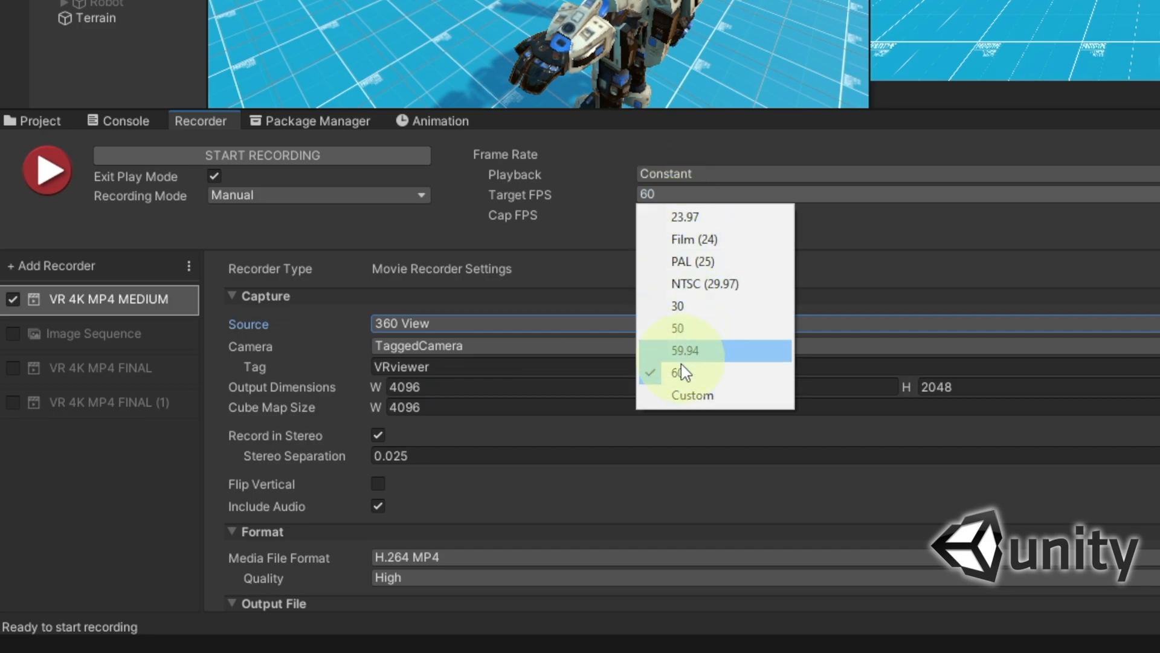
left_click(677, 373)
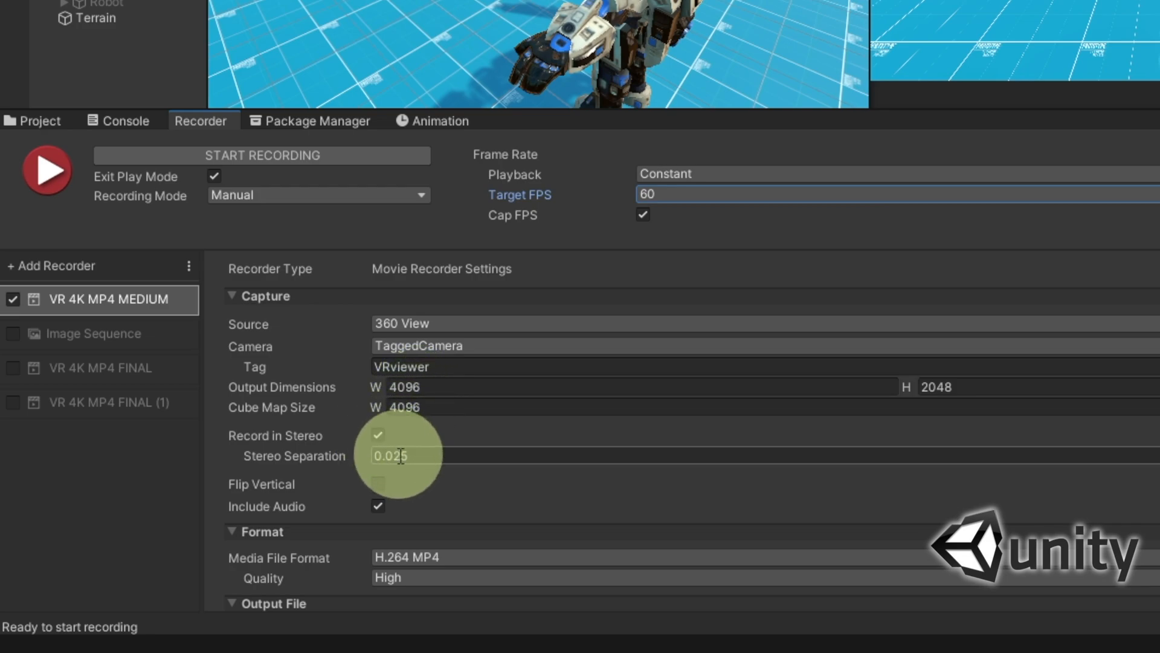
Review the lower recorder settings: Record in Stereo on, H.264 MP4 output format
scroll("down", 3)
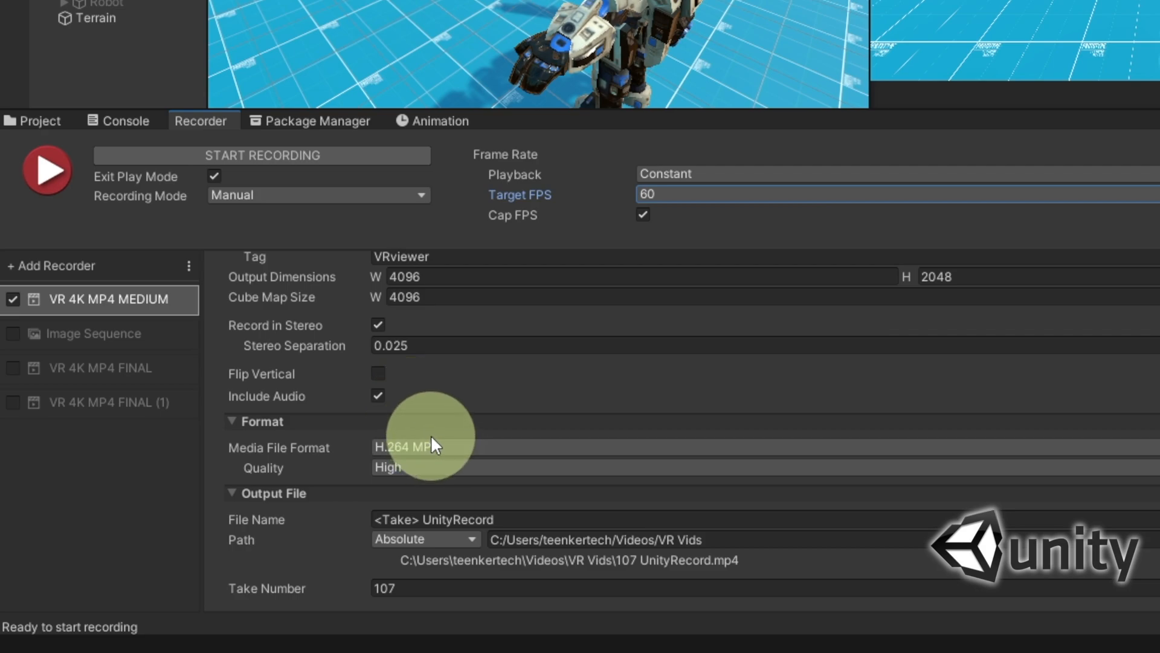
left_click(437, 447)
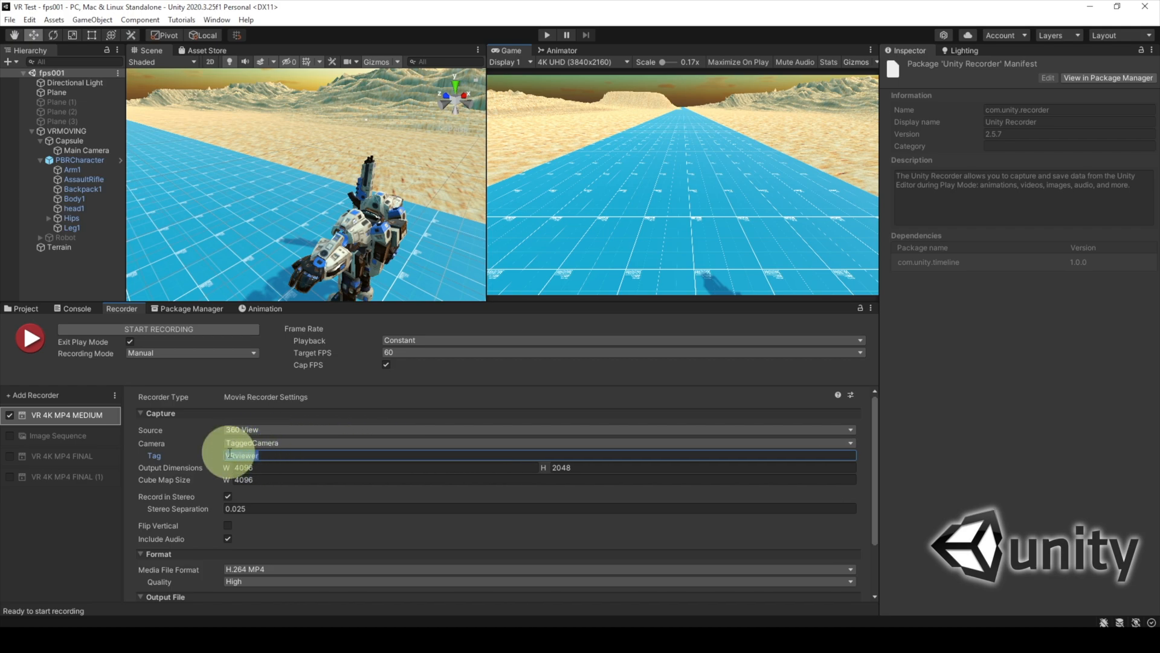
Confirm the Main Camera keeps the VRviewer tag in its Tag dropdown
left_click(87, 150)
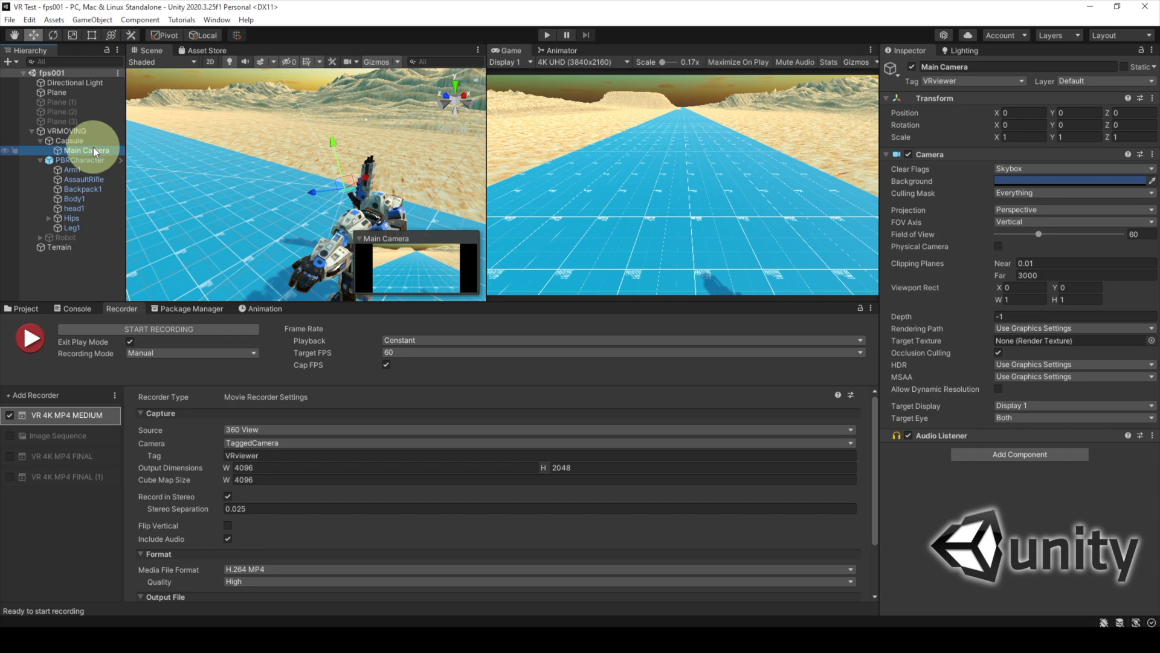
left_click(974, 80)
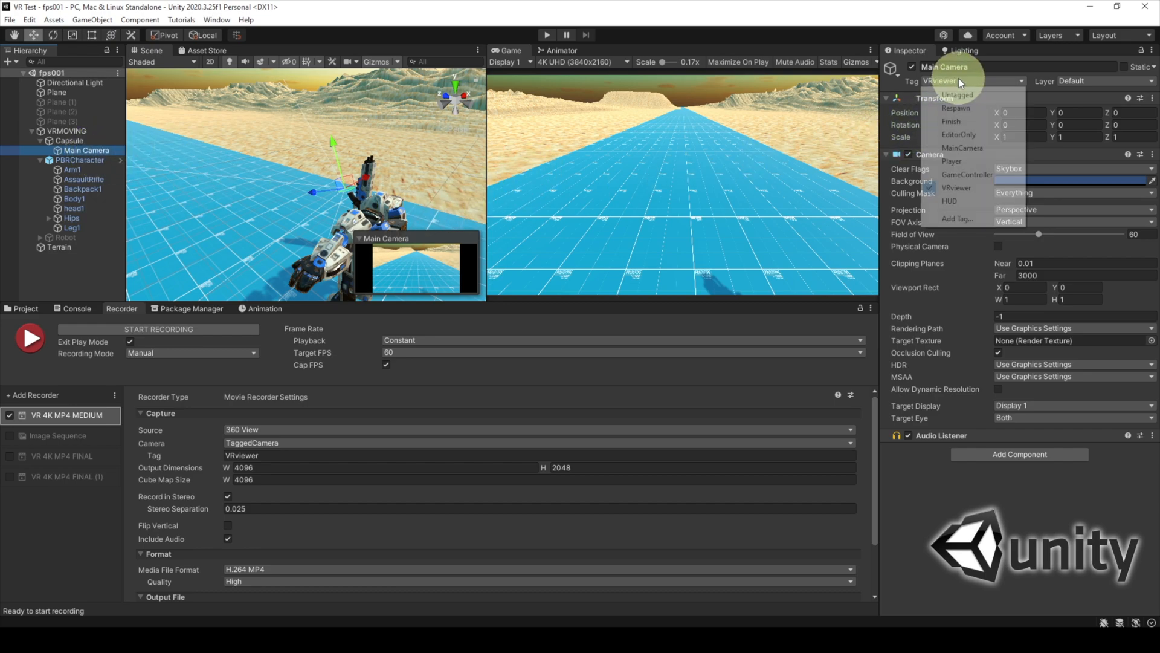
left_click(957, 187)
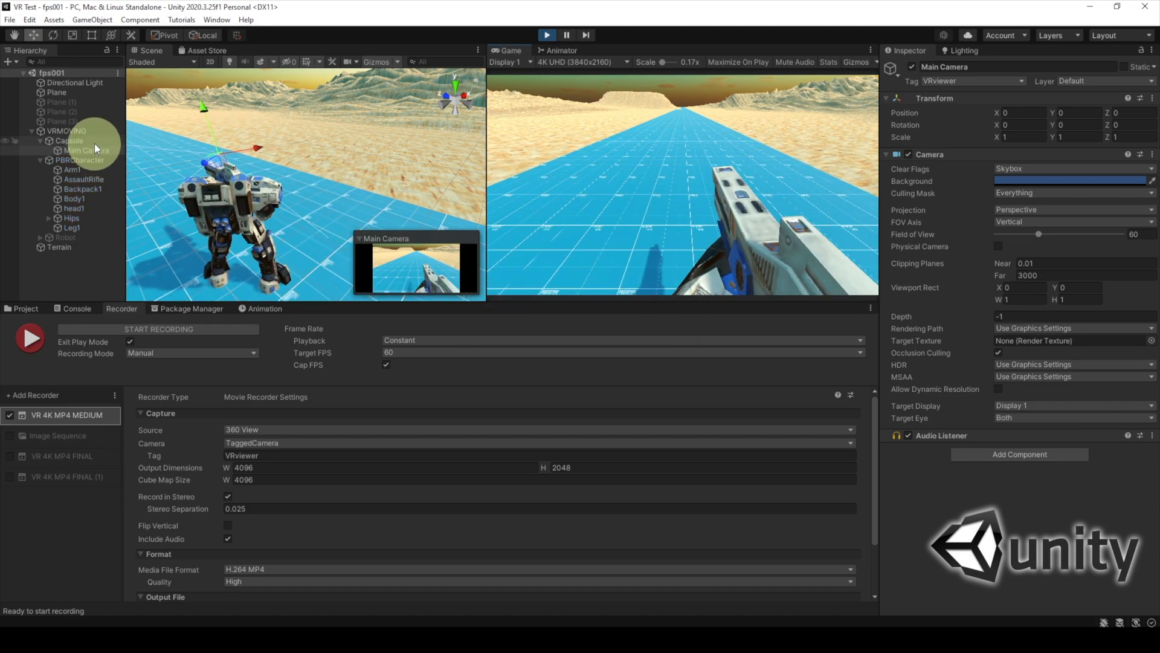
Test-run the scene, inspect the Main Camera and its Capsule parent, then stop playback
left_click(87, 150)
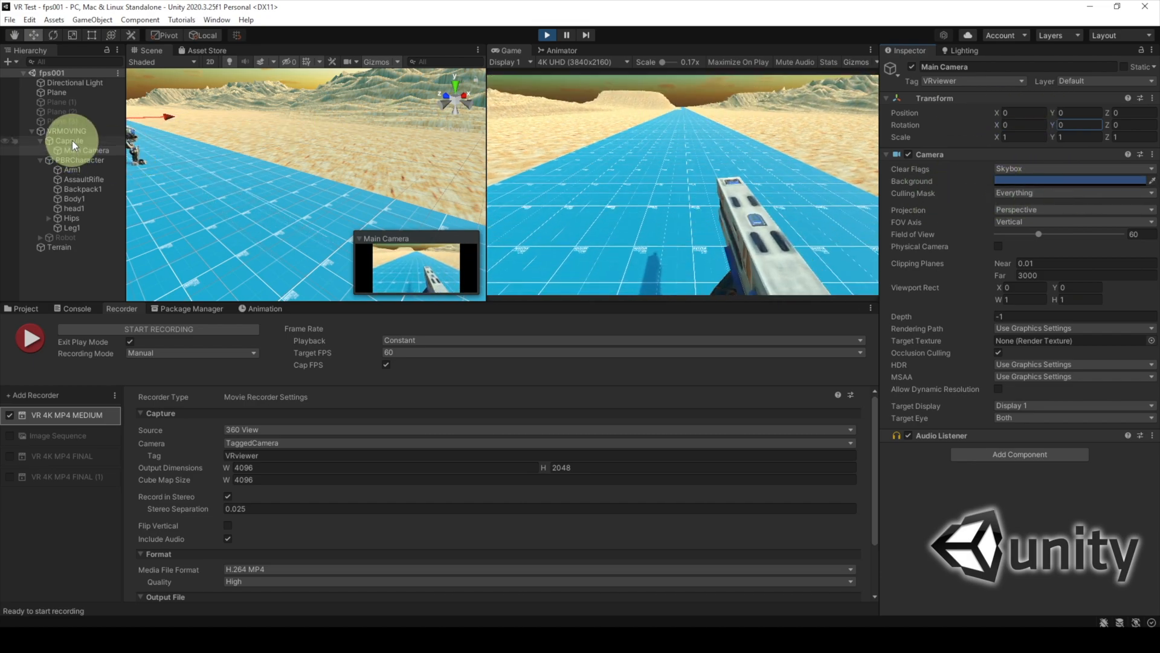
left_click(58, 140)
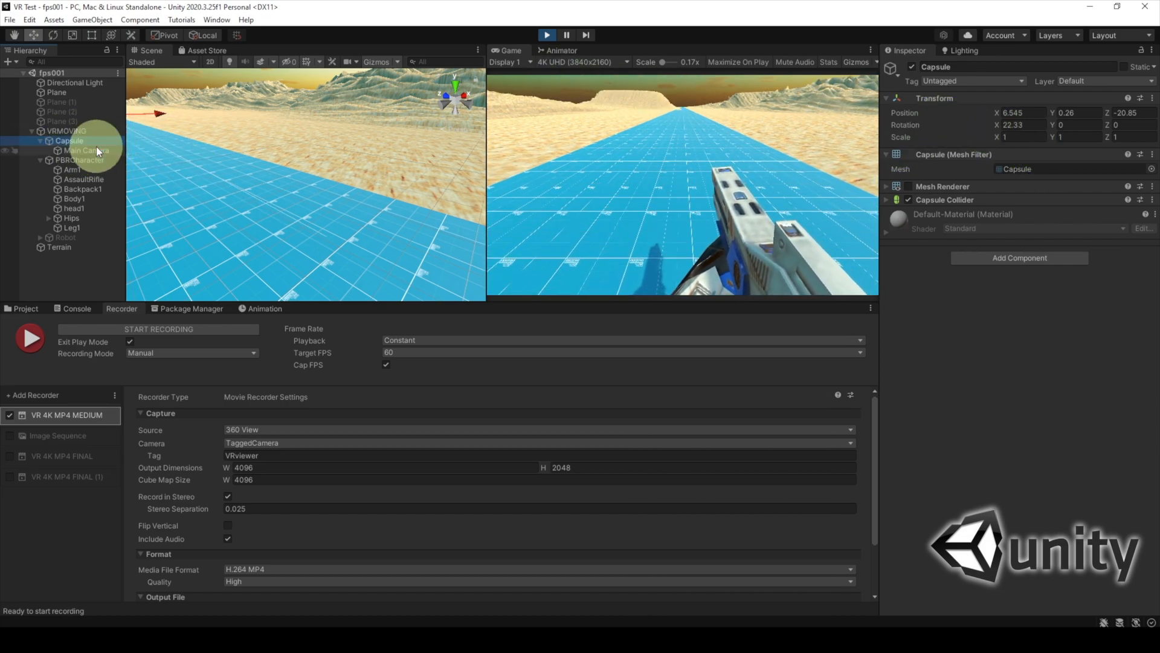
left_click(88, 150)
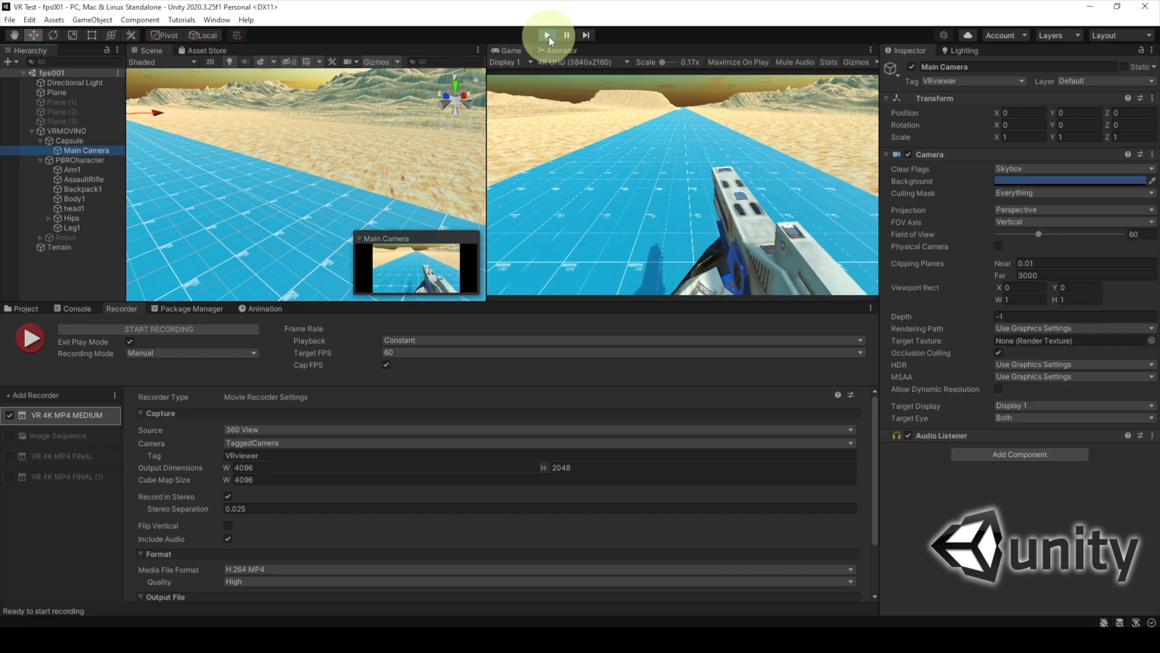
left_click(191, 353)
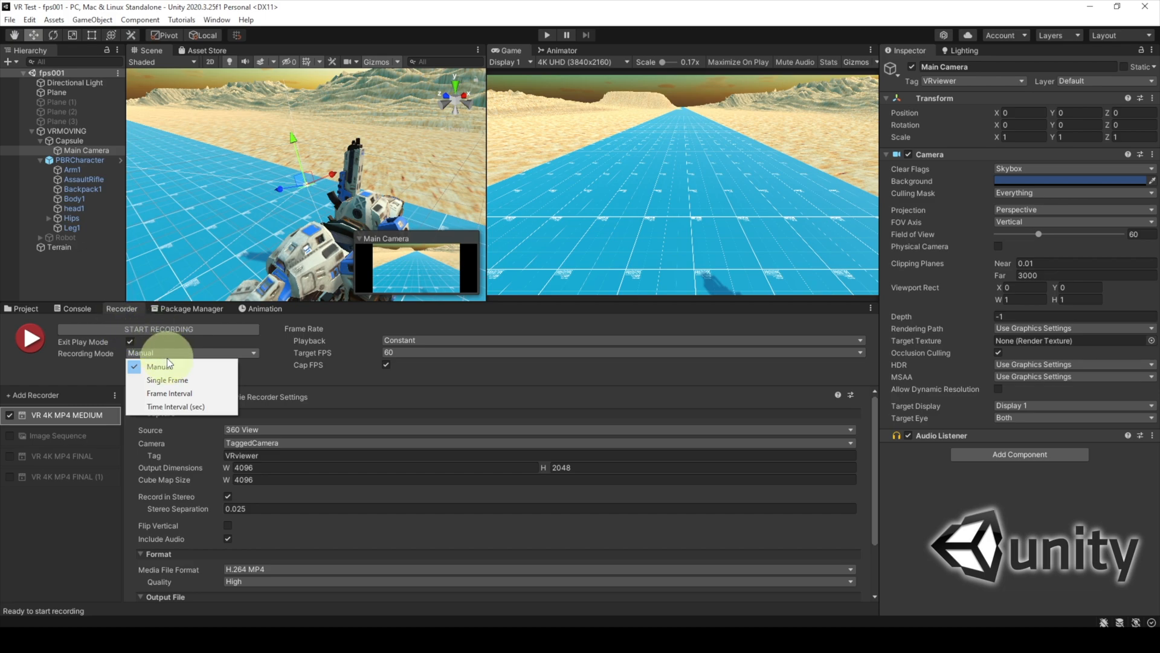
mouse_move(182, 406)
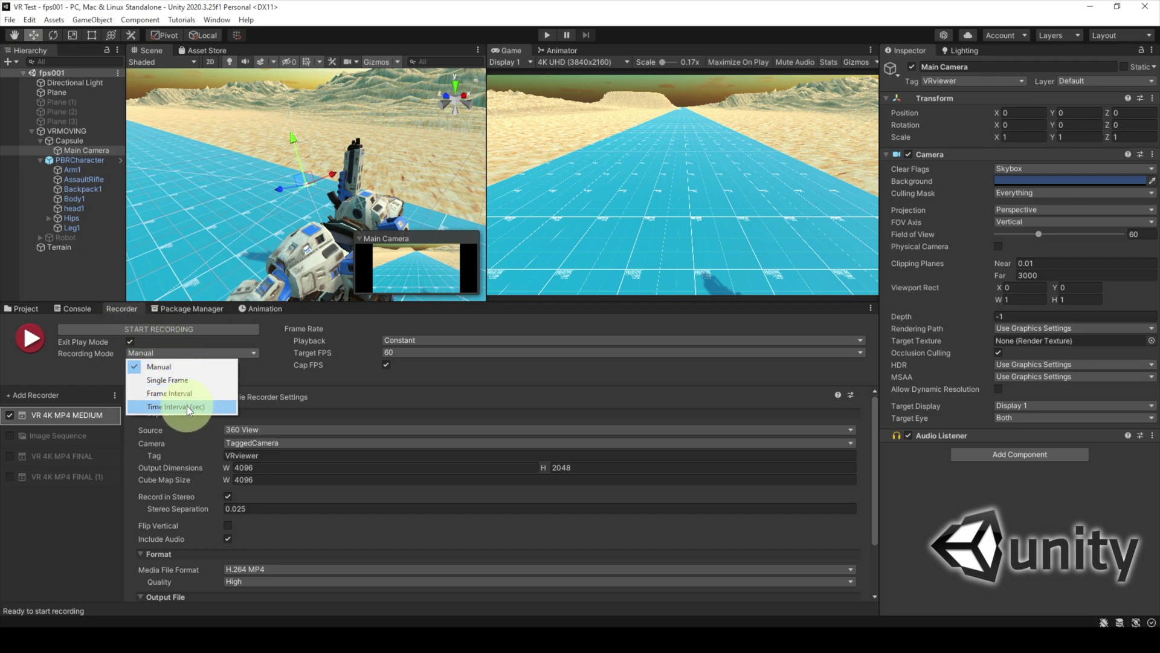
Set Recording Mode to Time Interval with End 3 seconds and start recording the clip
left_click(171, 406)
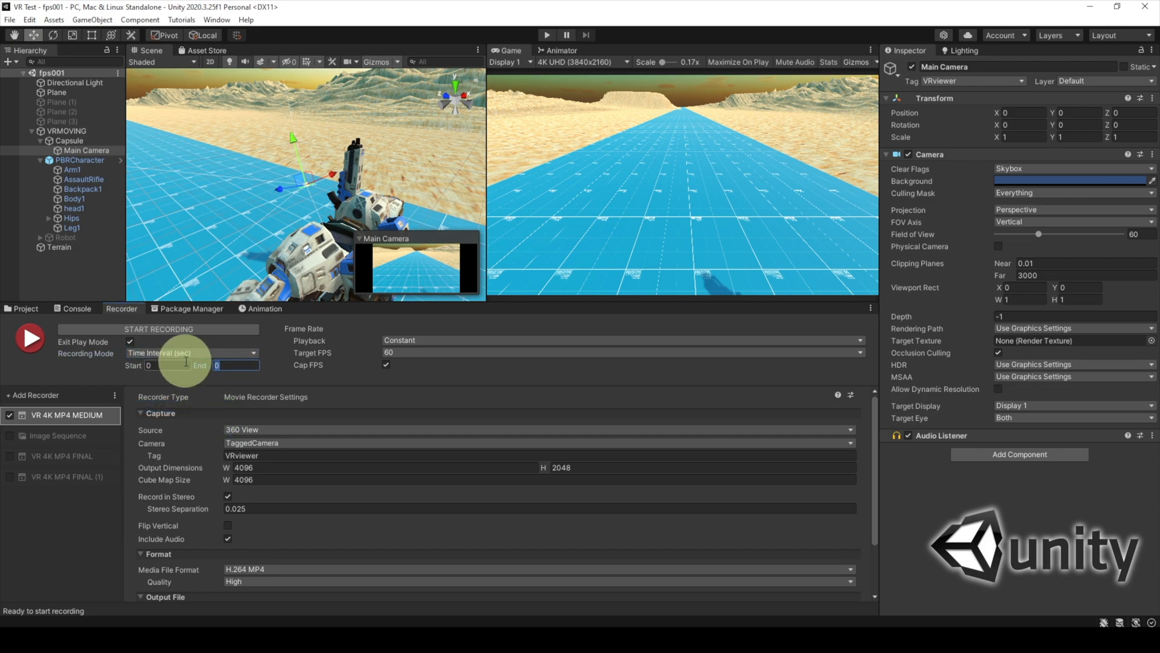
type("3")
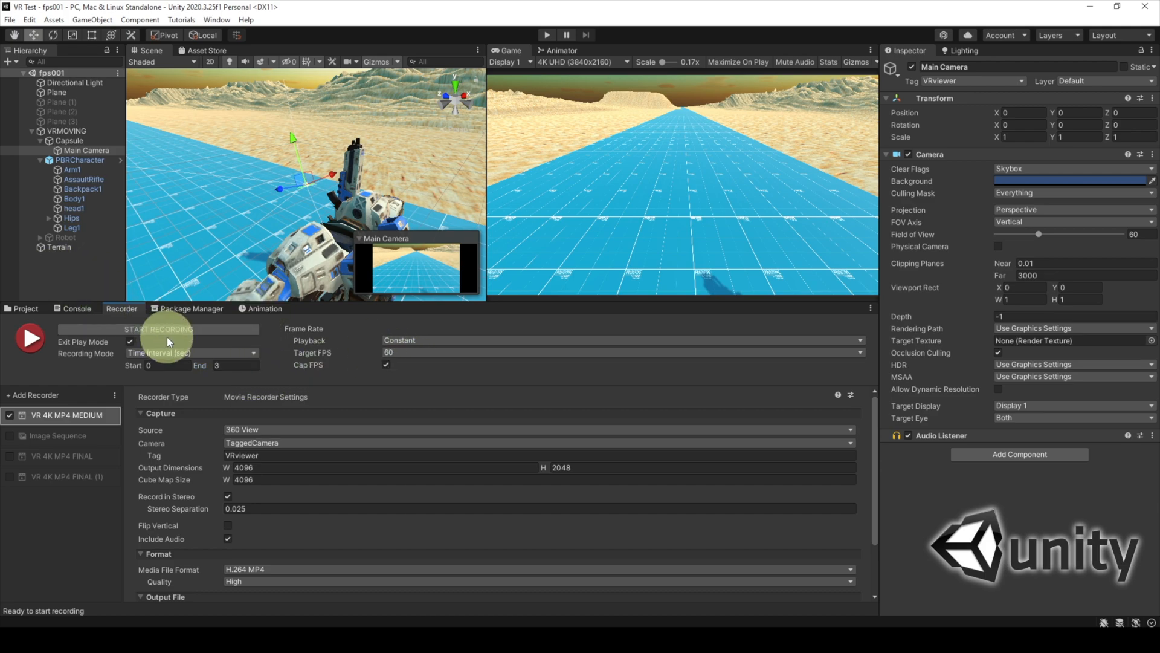
left_click(159, 329)
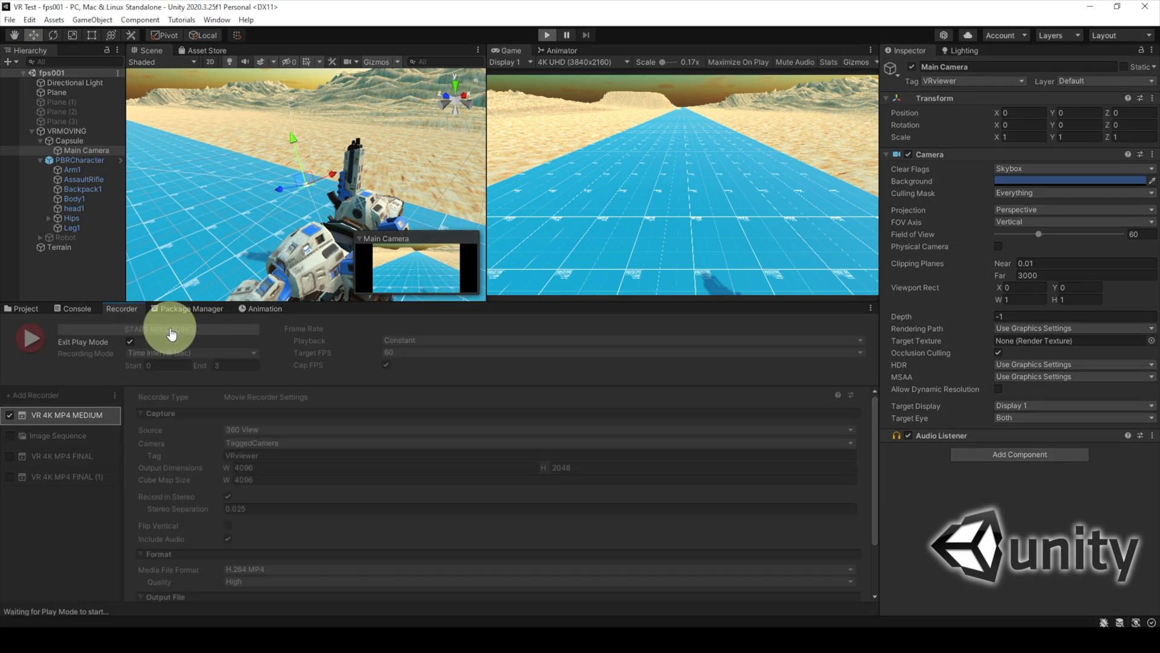
left_click(169, 329)
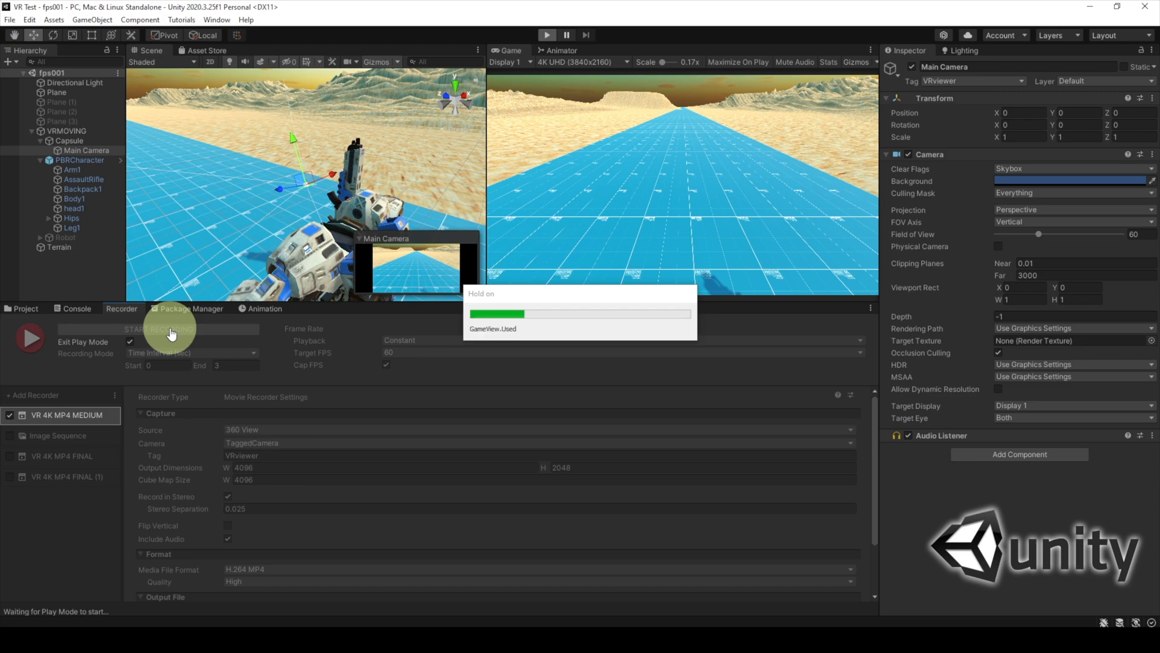
left_click(162, 328)
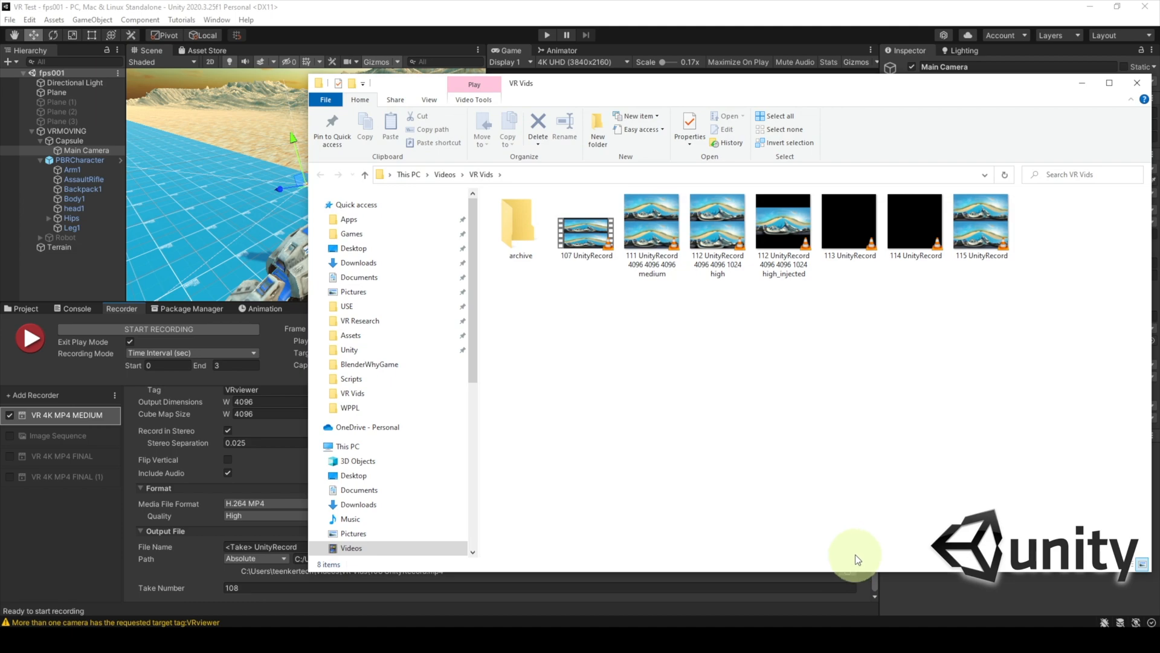
Play the recorded UnityRecord video file from the VR Vids folder
double_click(586, 231)
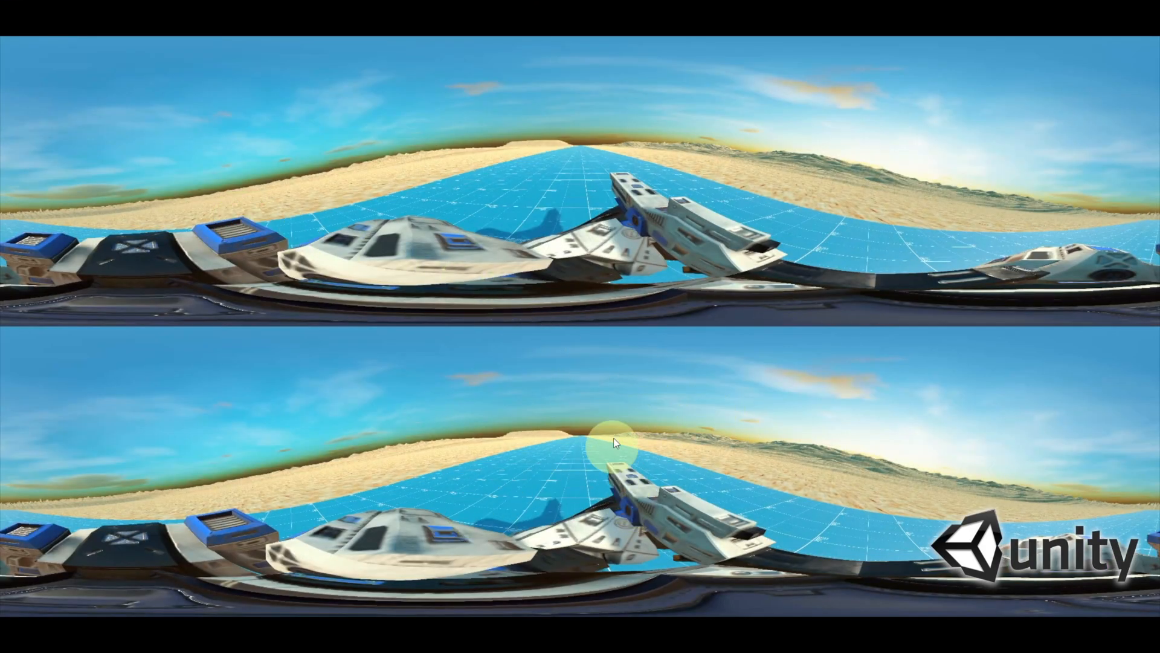
mouse_move(814, 285)
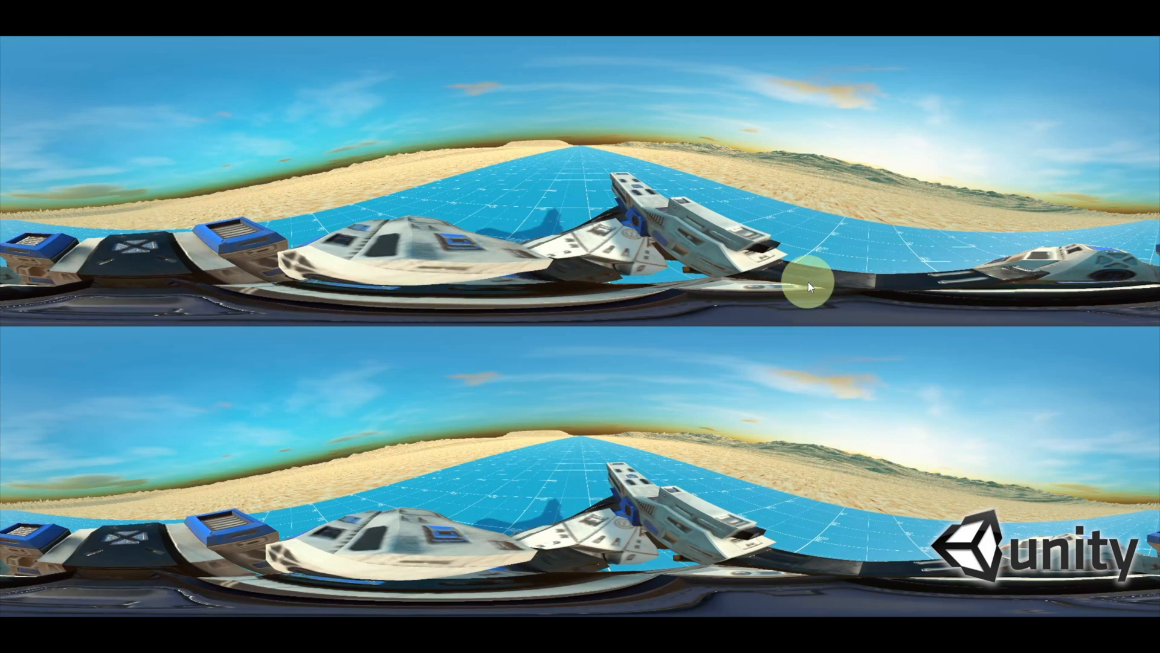